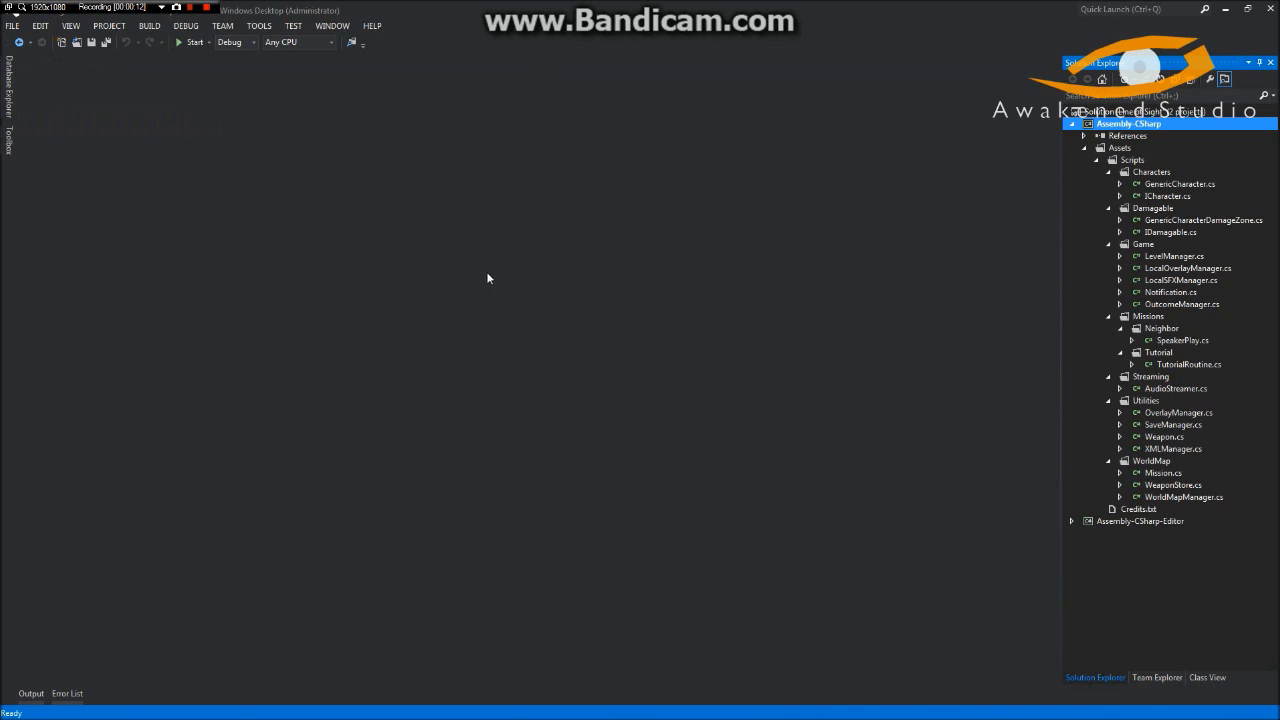
mouse_move(418, 227)
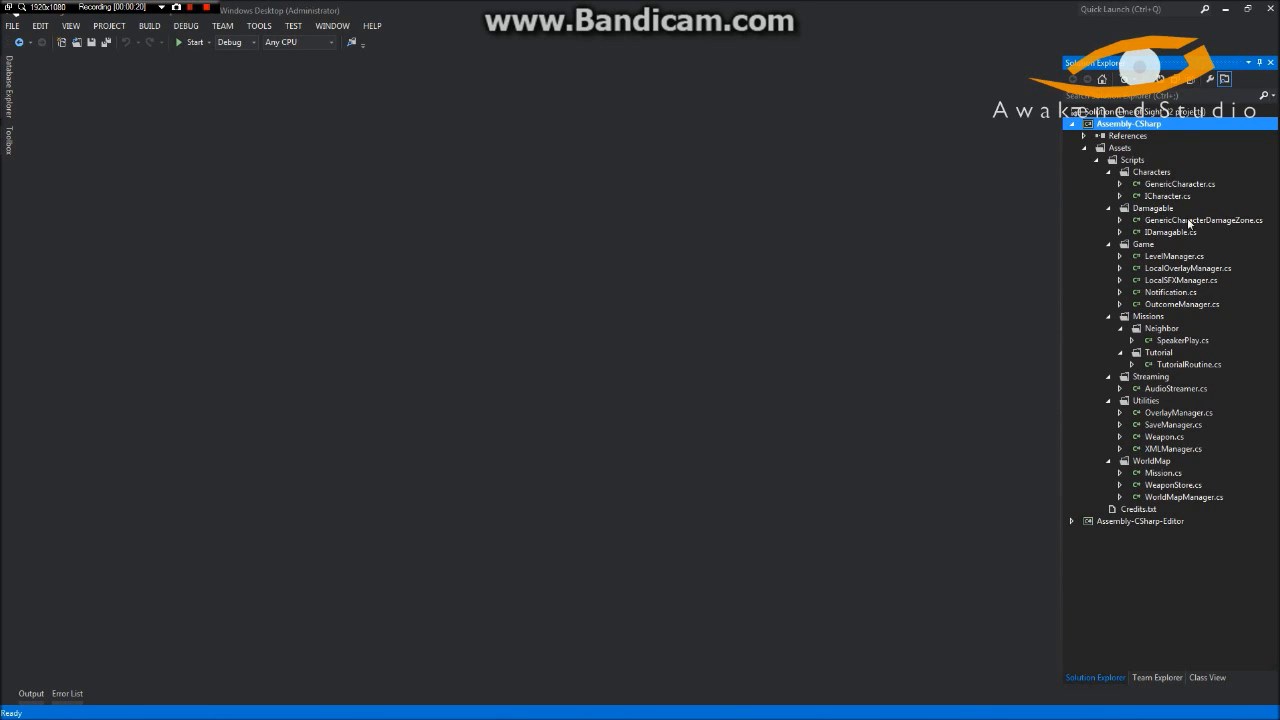
mouse_move(1158, 221)
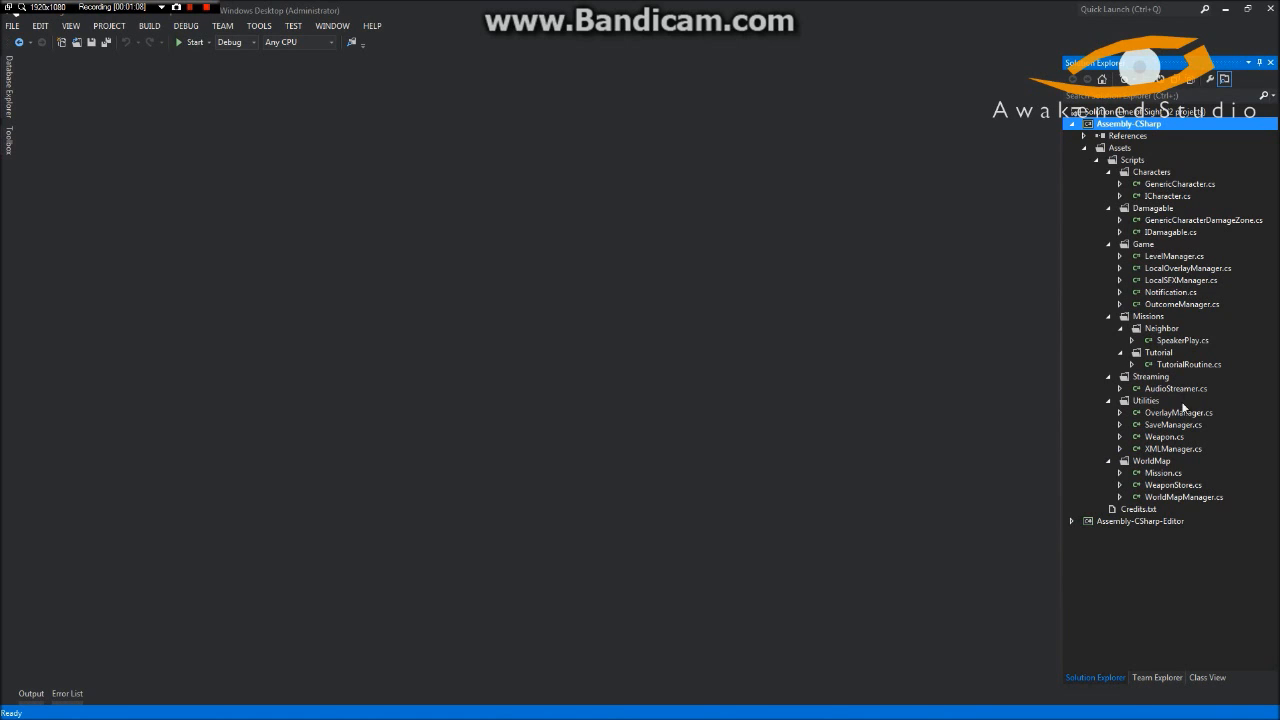
mouse_move(1185, 292)
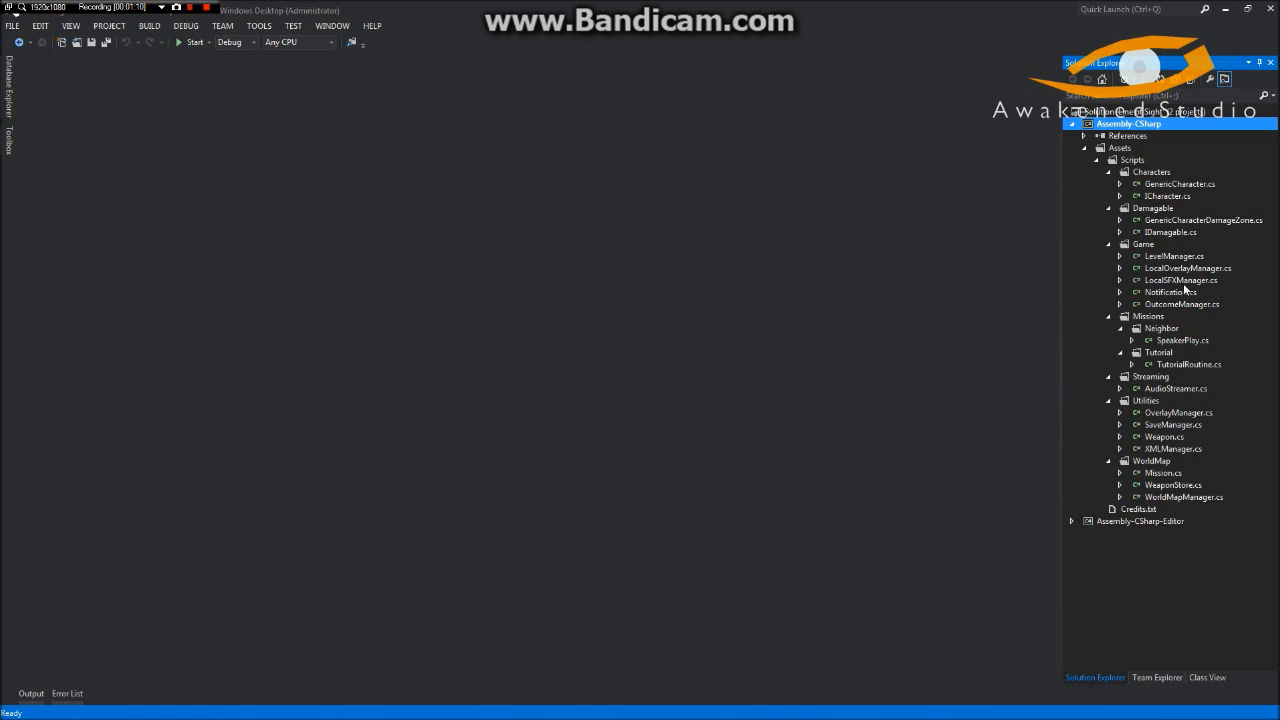
mouse_move(1162, 398)
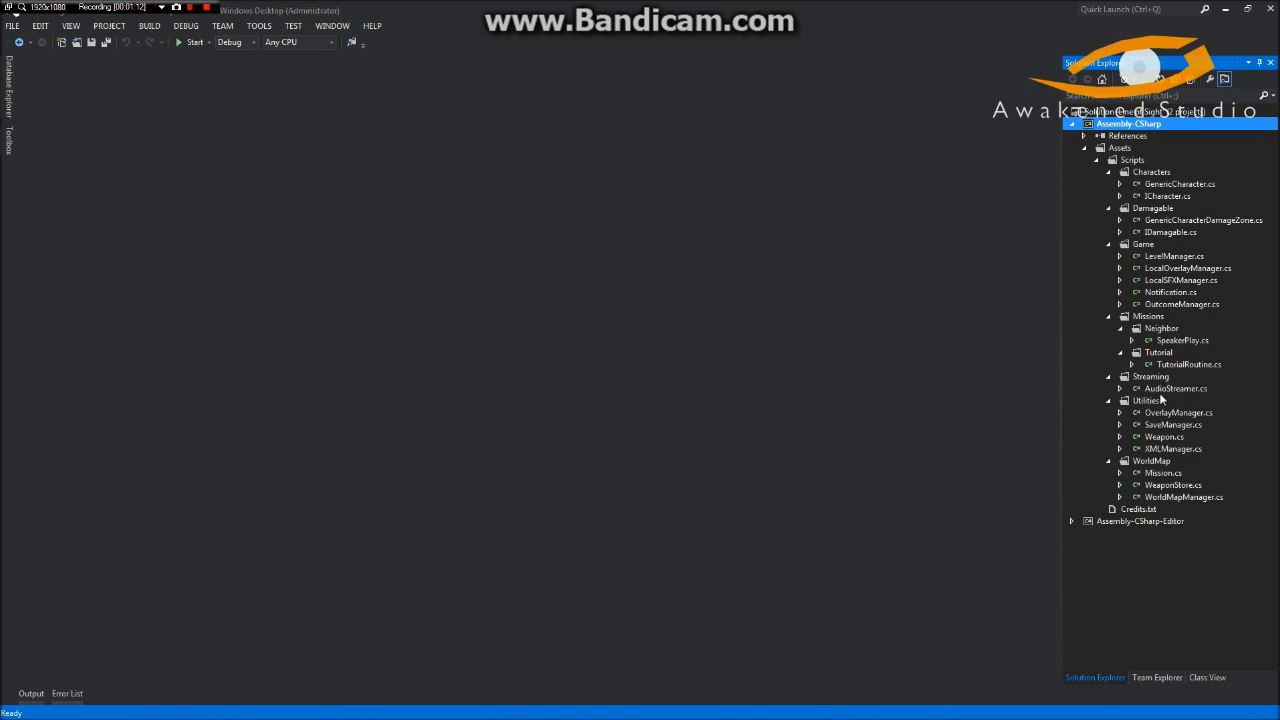
- Open AudioStreamer.cs and give StreamClip a 'bool loop = true' parameter
double_click(1176, 388)
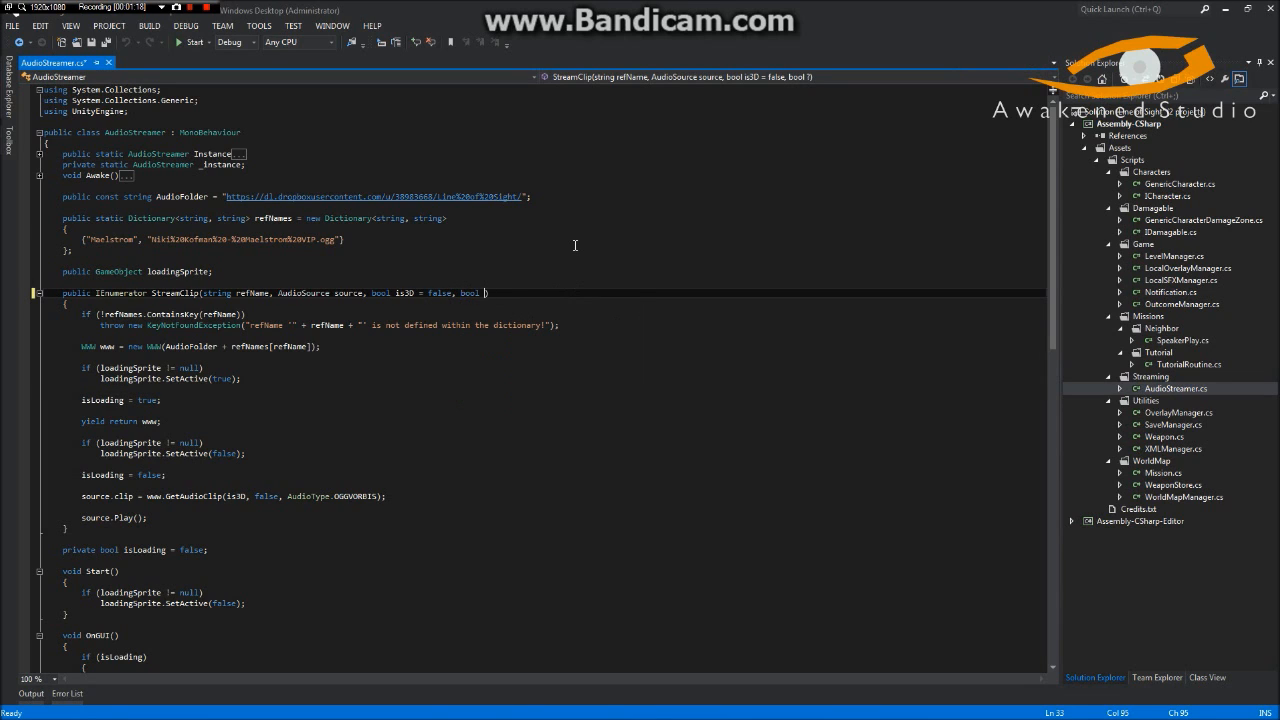
text(loop =)
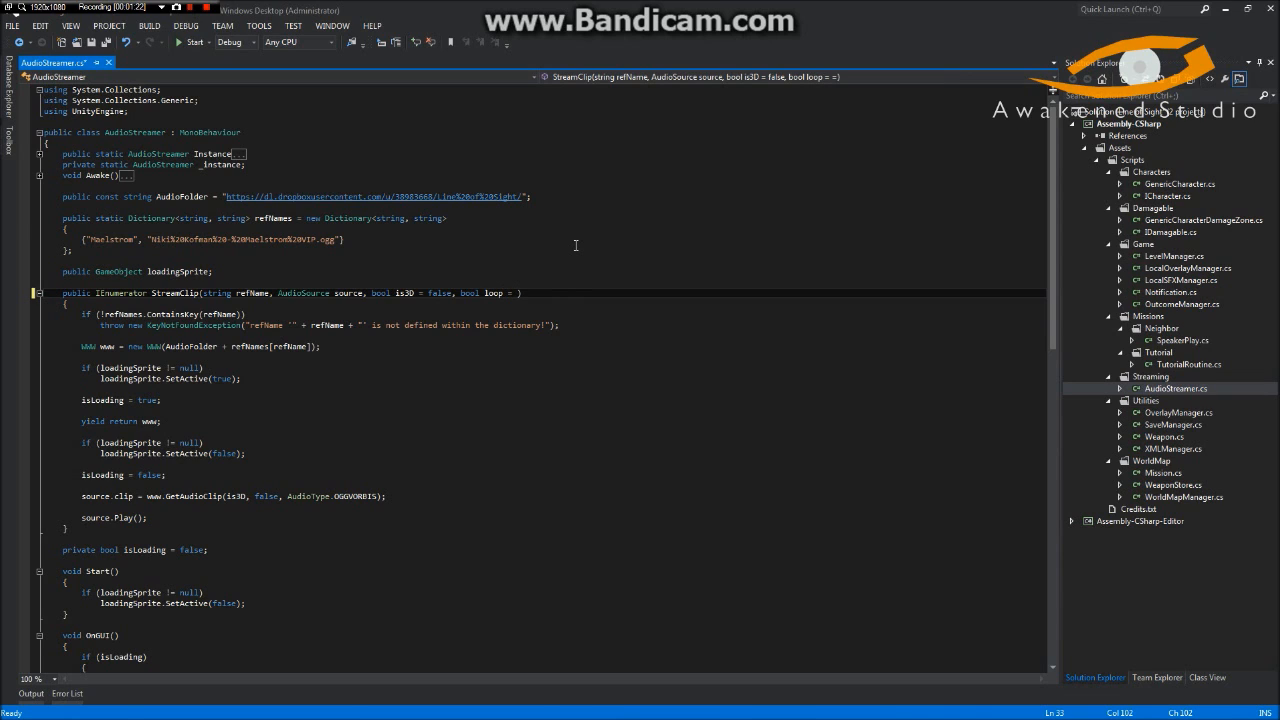
text(true)
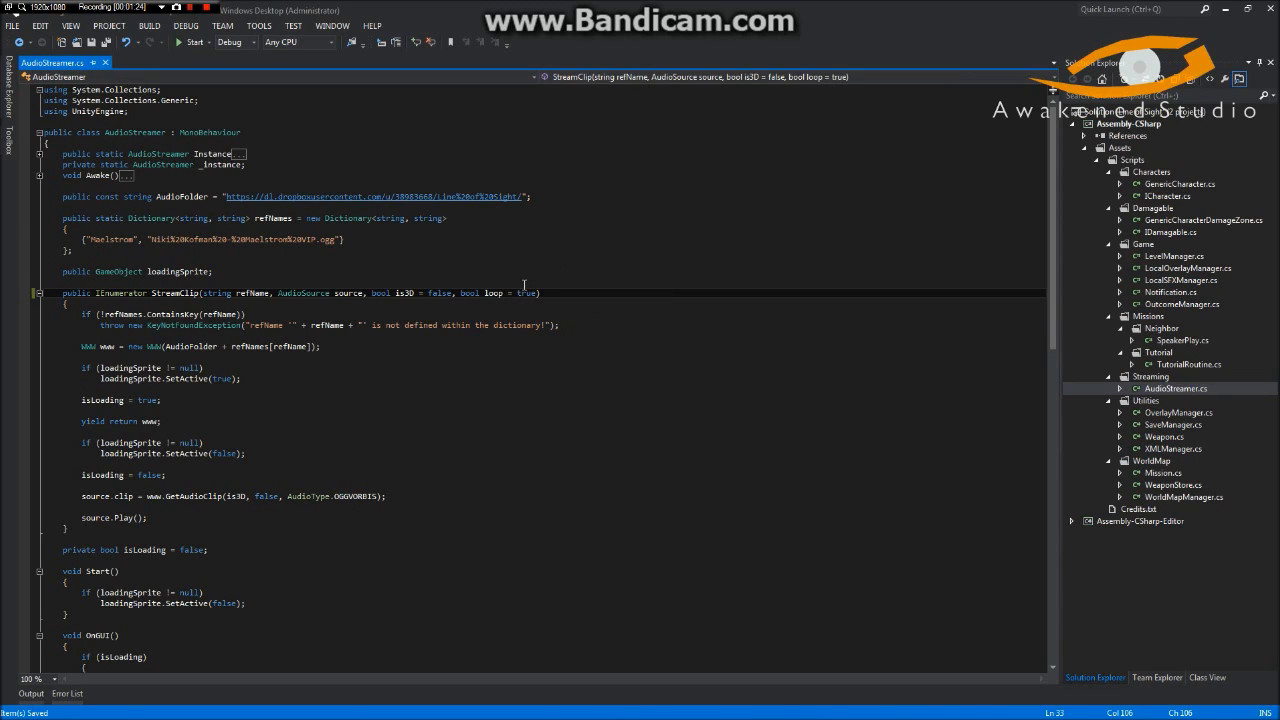
- Before source.Play(), add if/else-if checks on loop that set source.loop to match
click(237, 517)
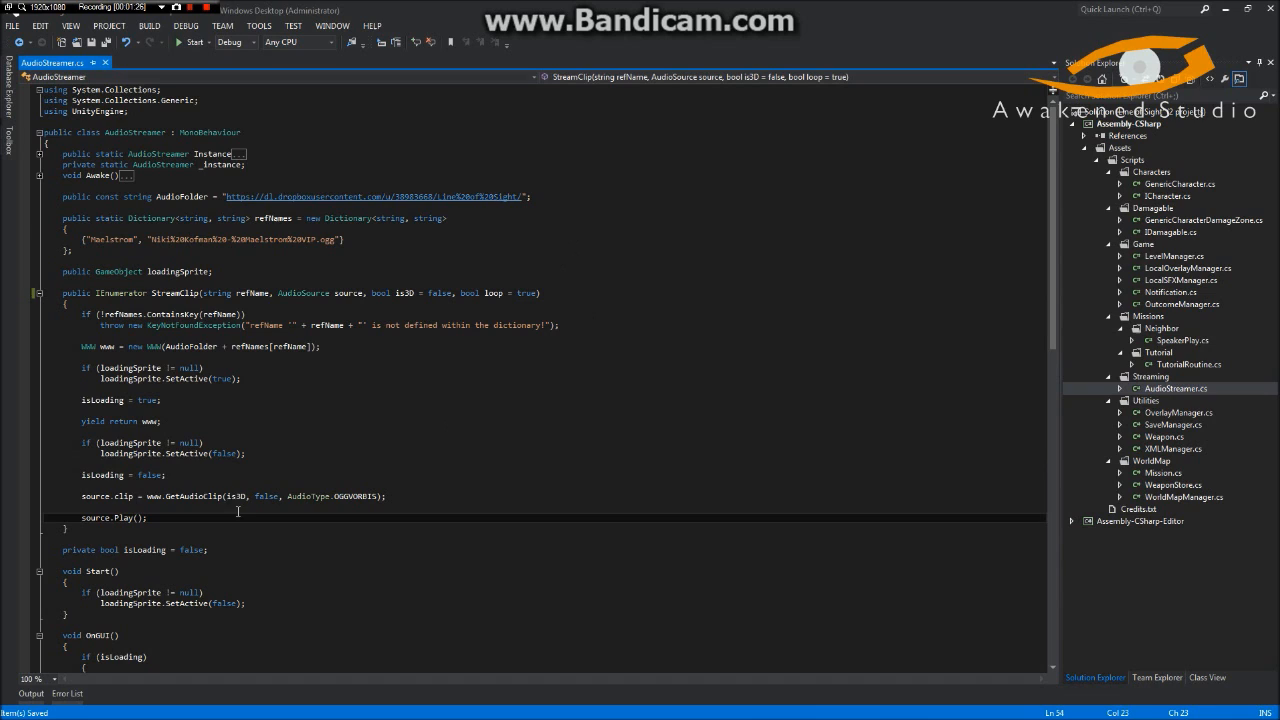
click(90, 496)
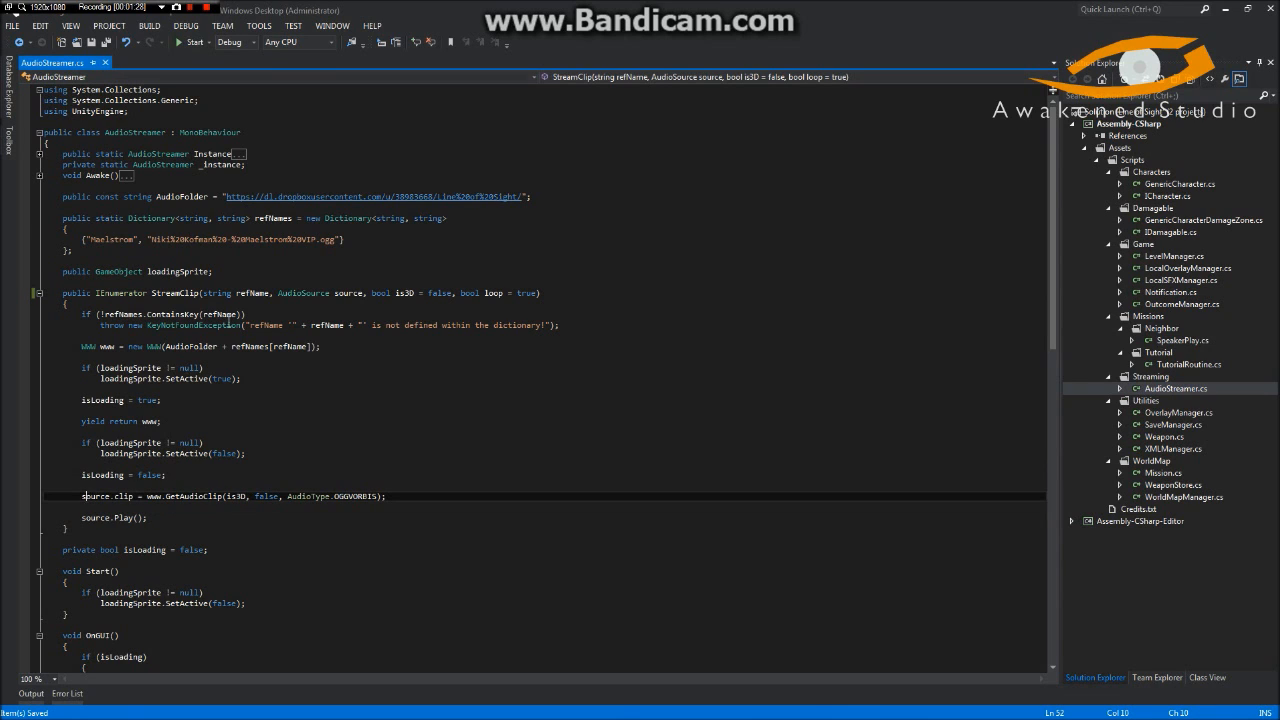
double_click(95, 496)
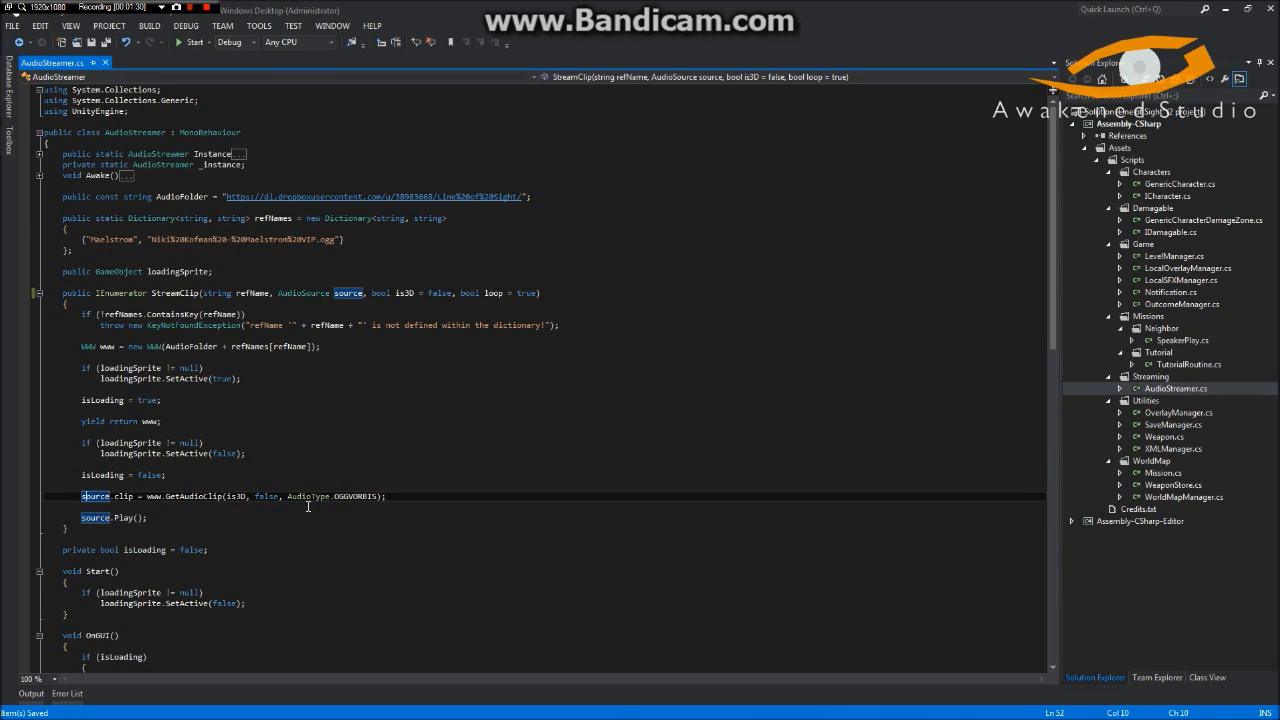
text(if)
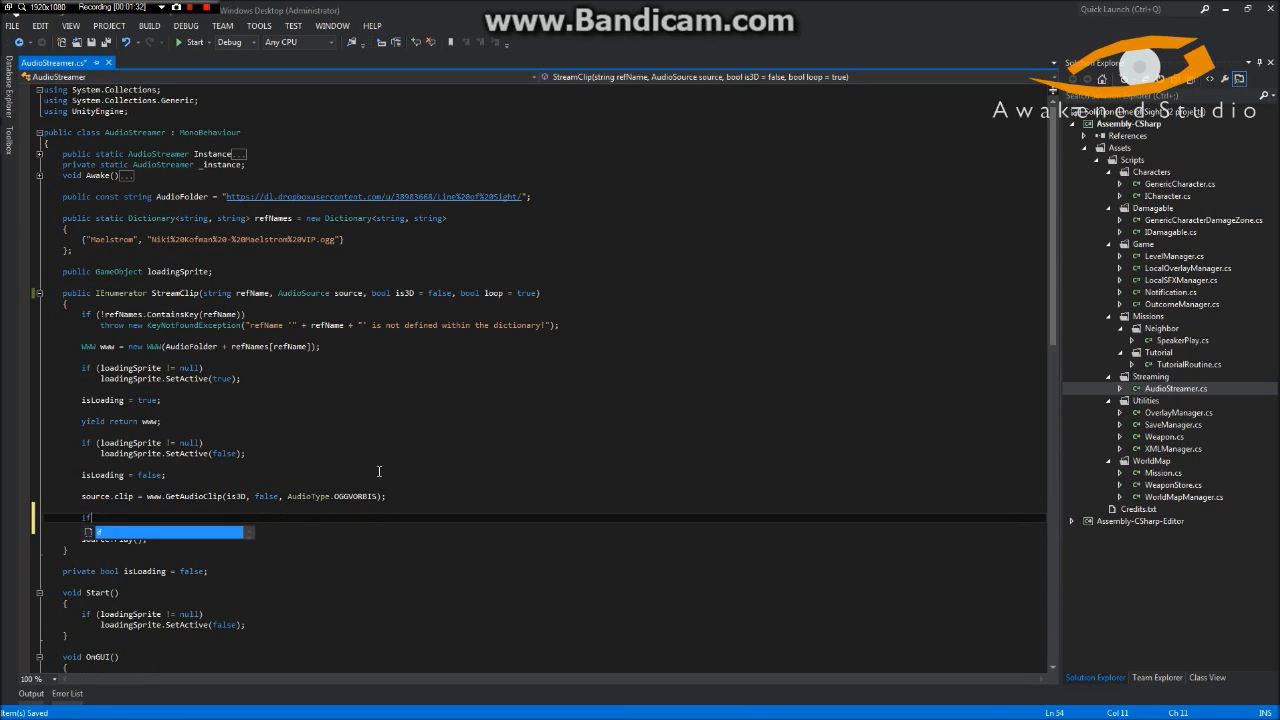
text((ligh)
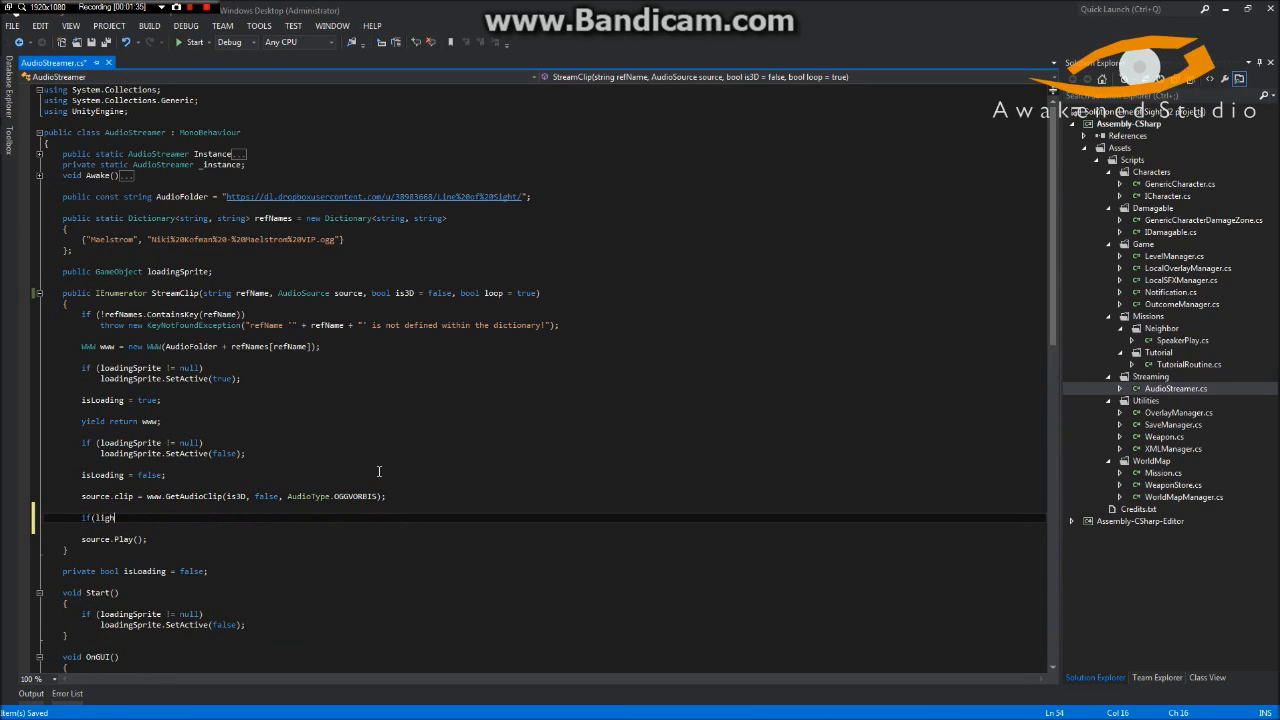
text(loop &)
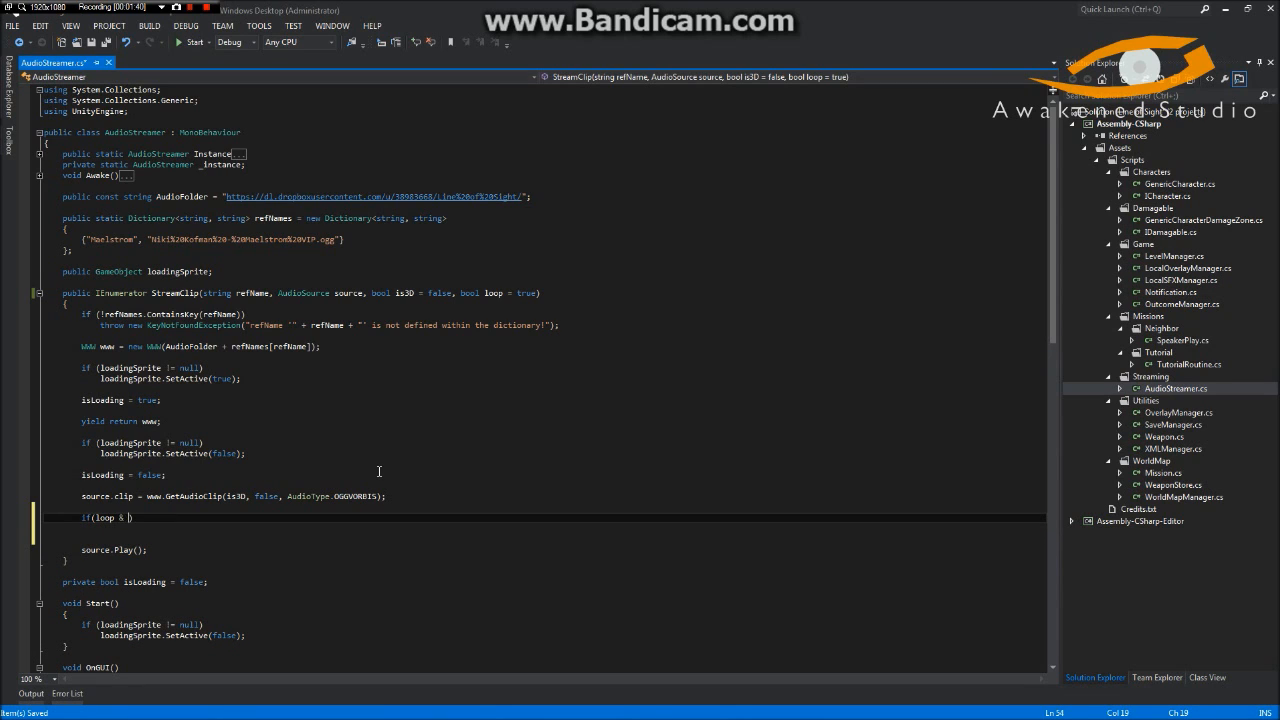
text(sp)
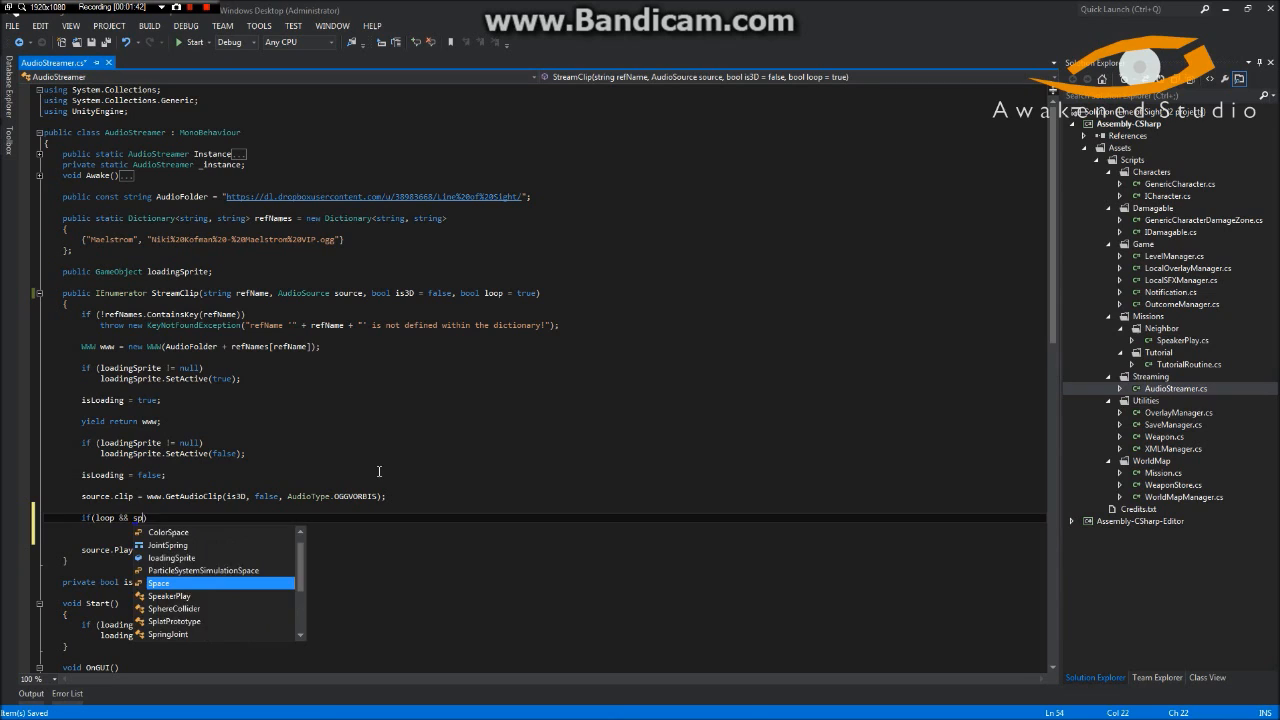
text(source.)
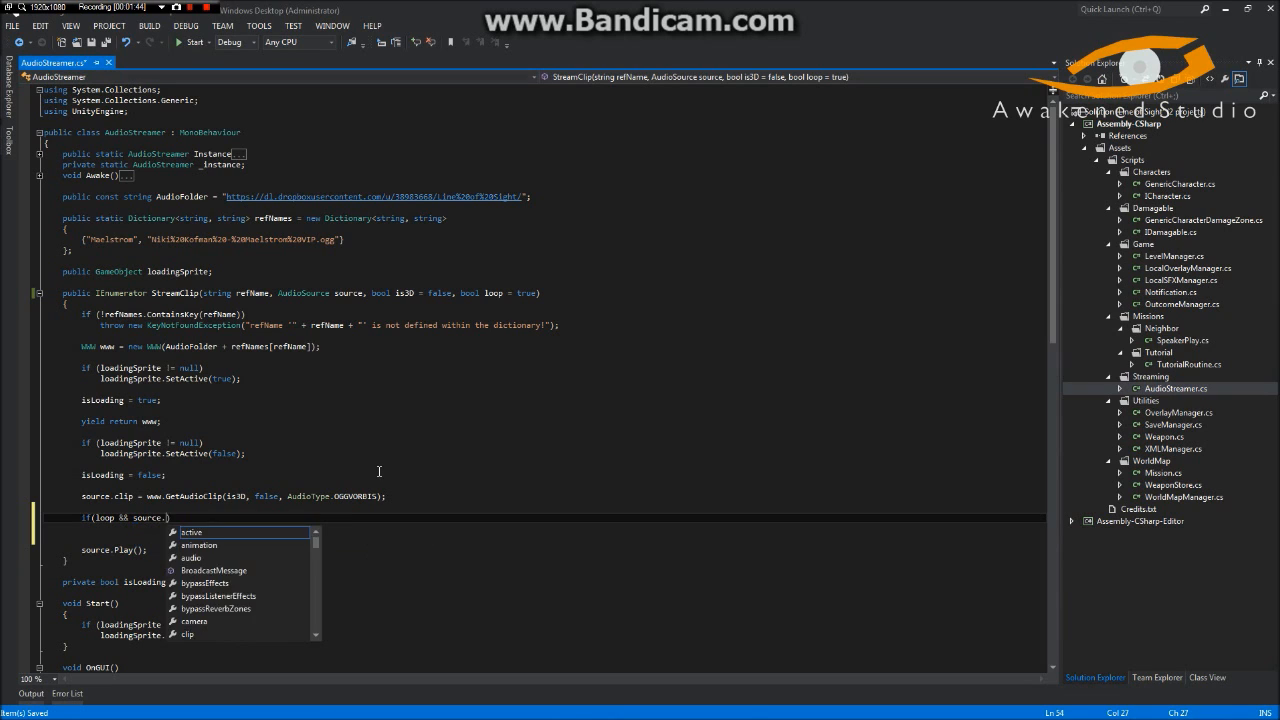
text(loop == false)
text(else)
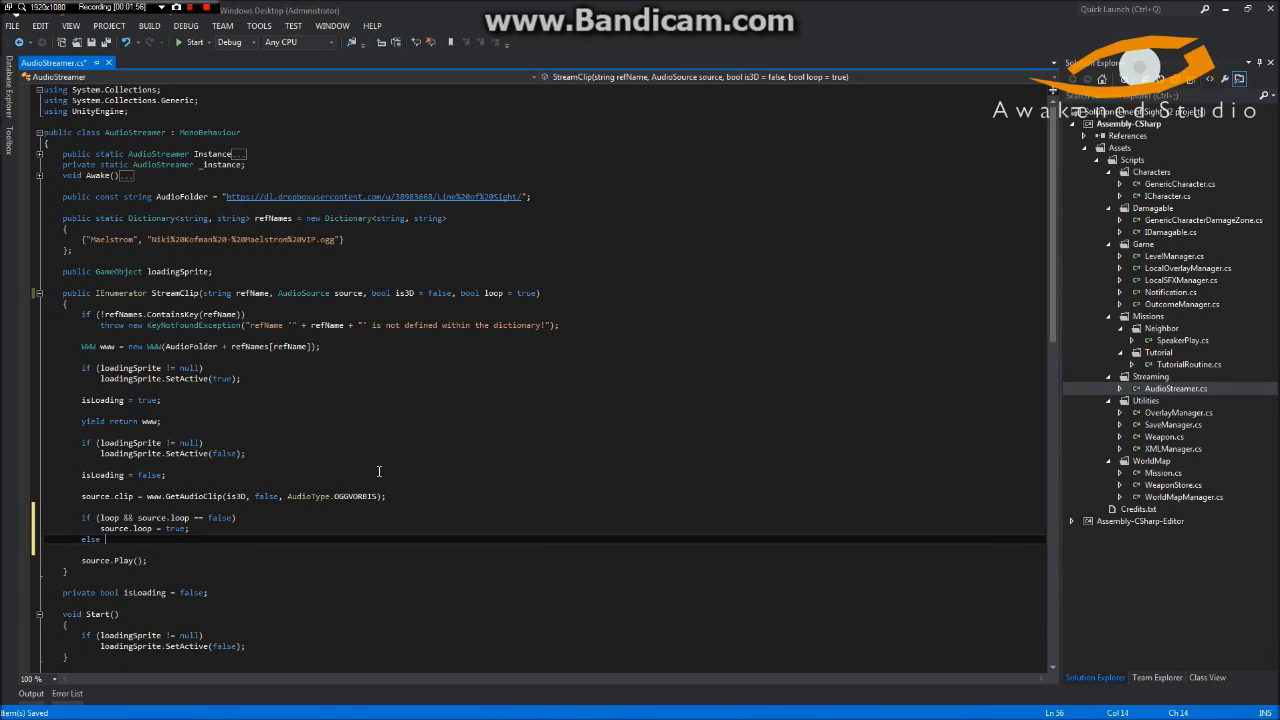
text(if(!lop)
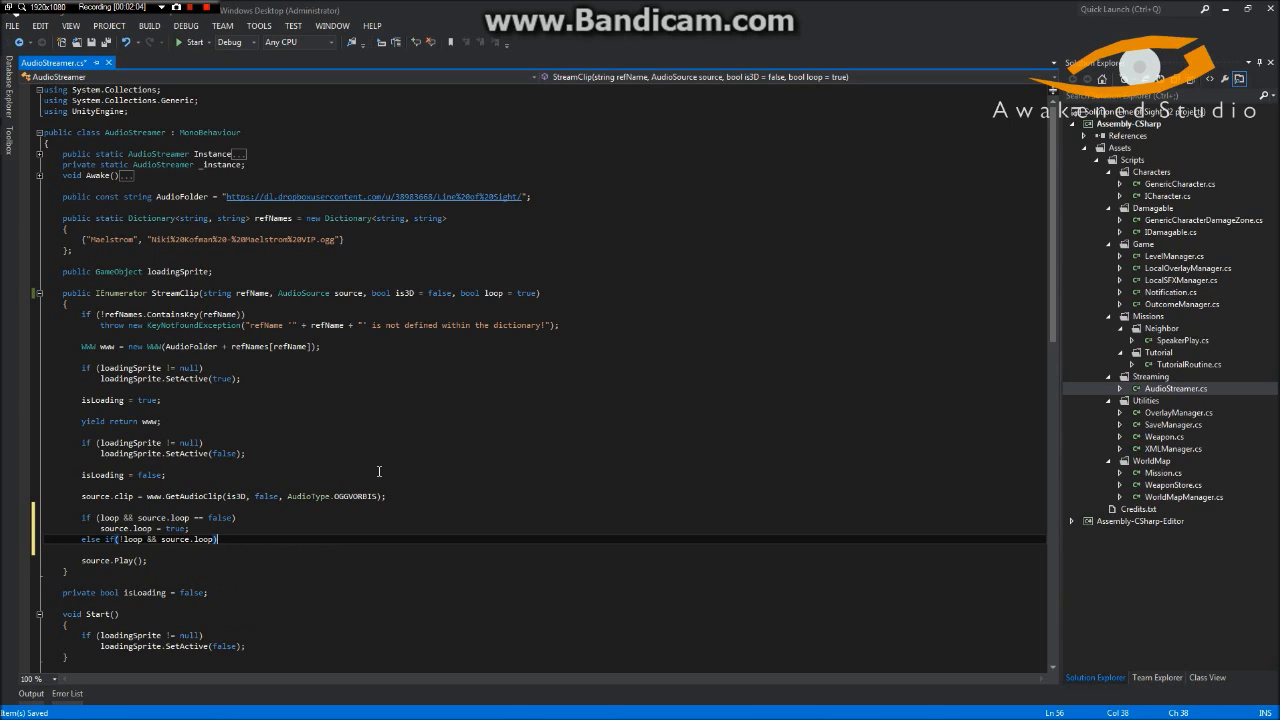
text(source.l)
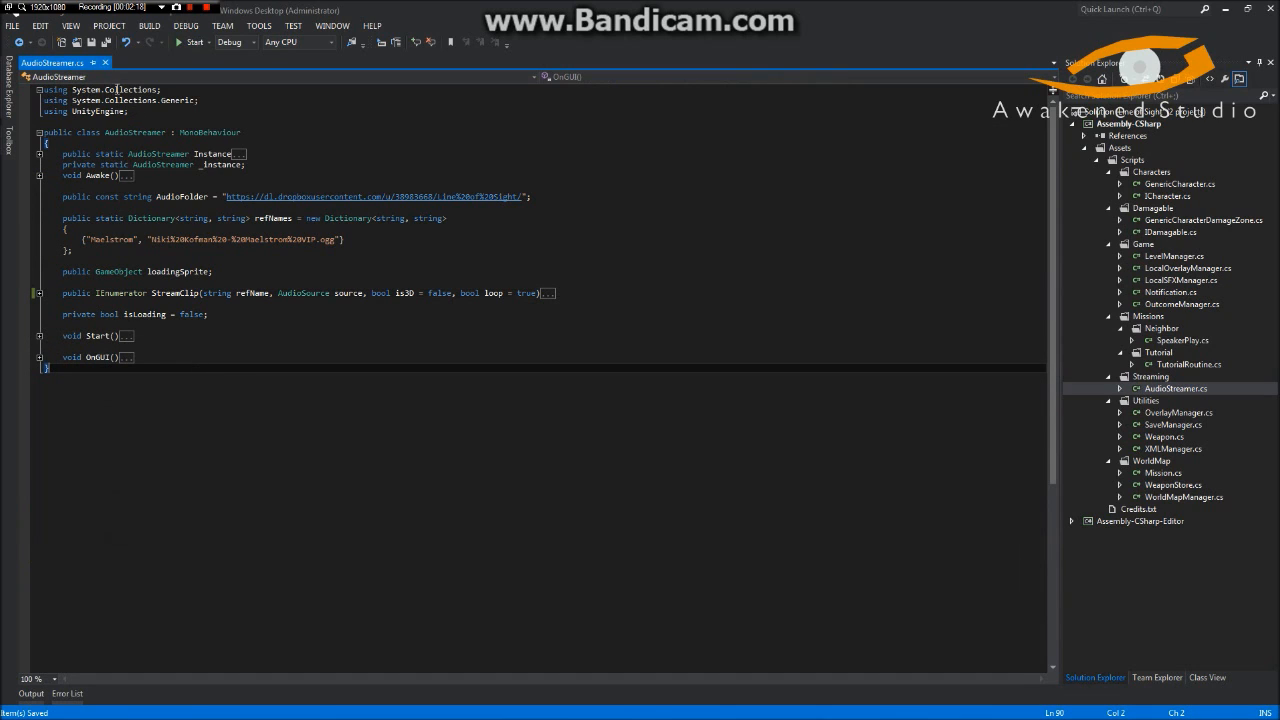
- Add a new Code File named GenericDamageZone.cs to the Damagable folder
click(1154, 208)
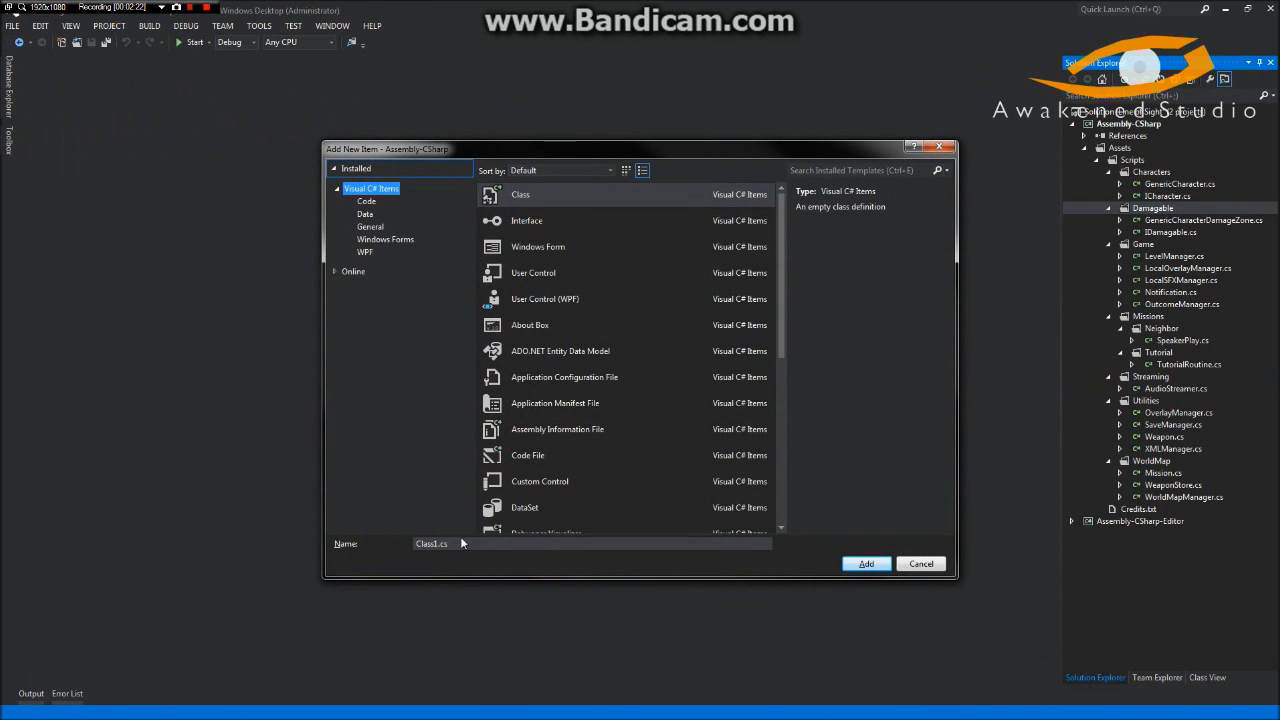
click(527, 455)
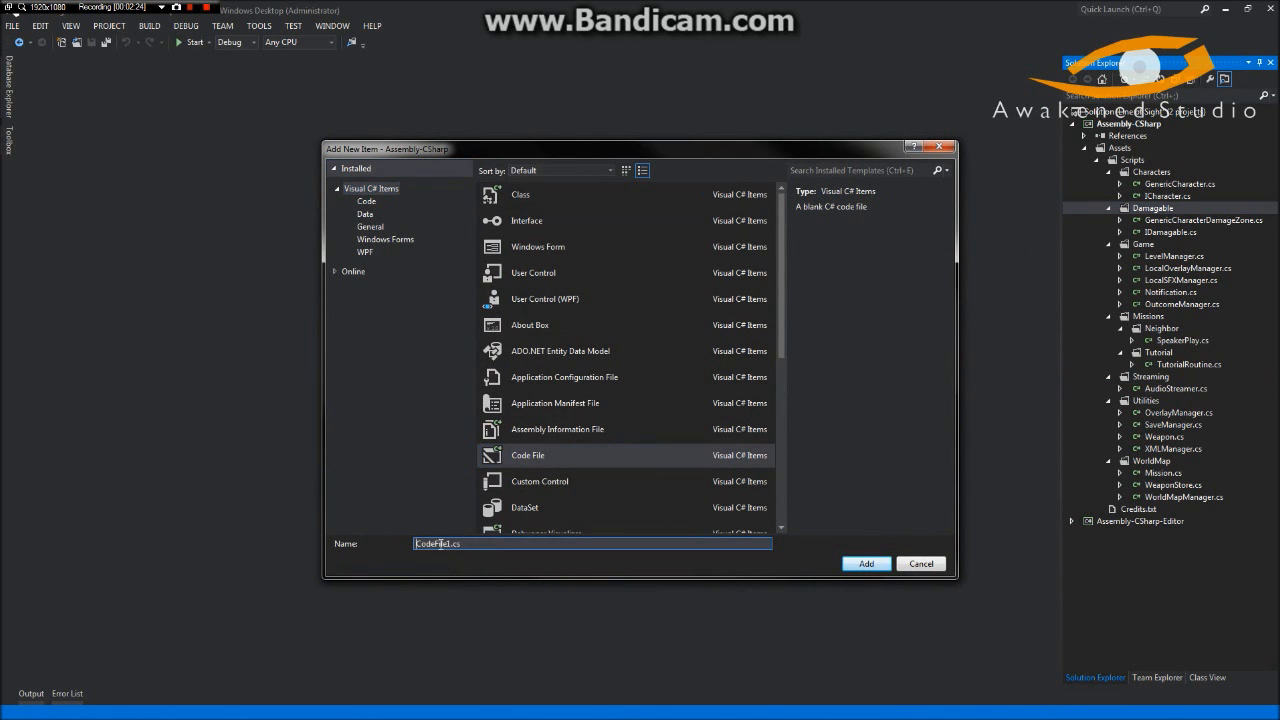
text(GenericDamageZ)
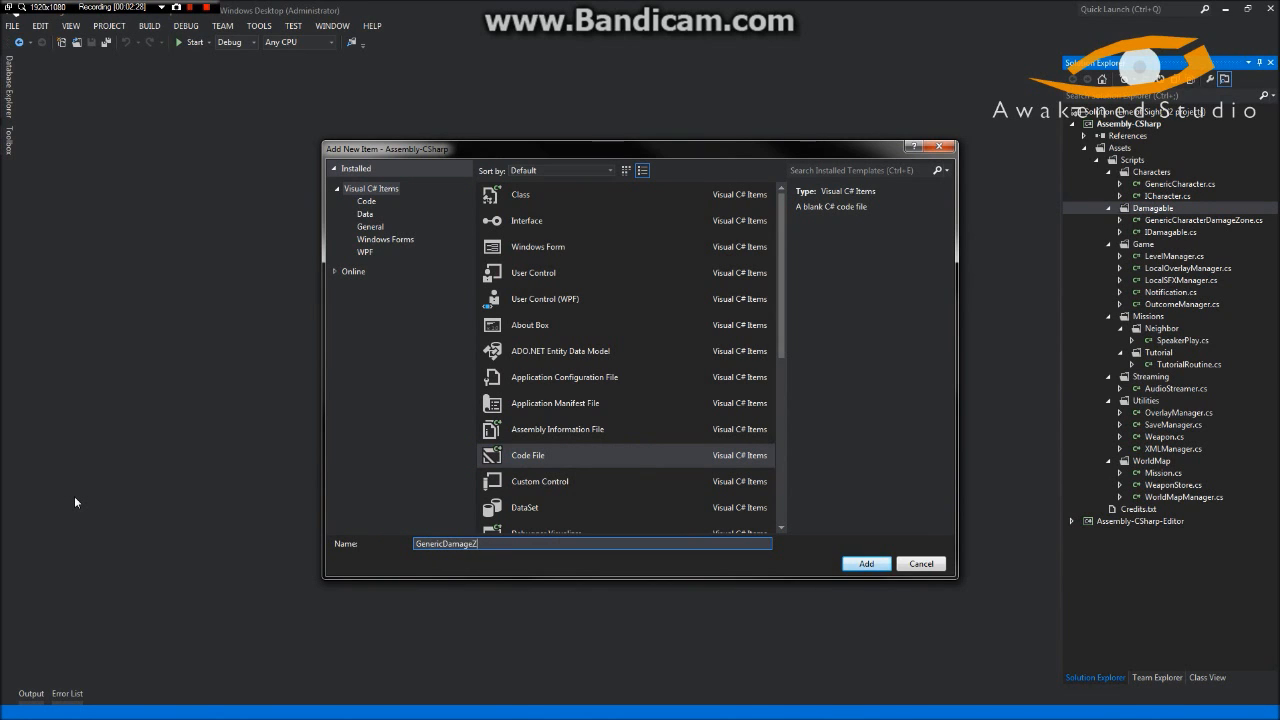
click(864, 563)
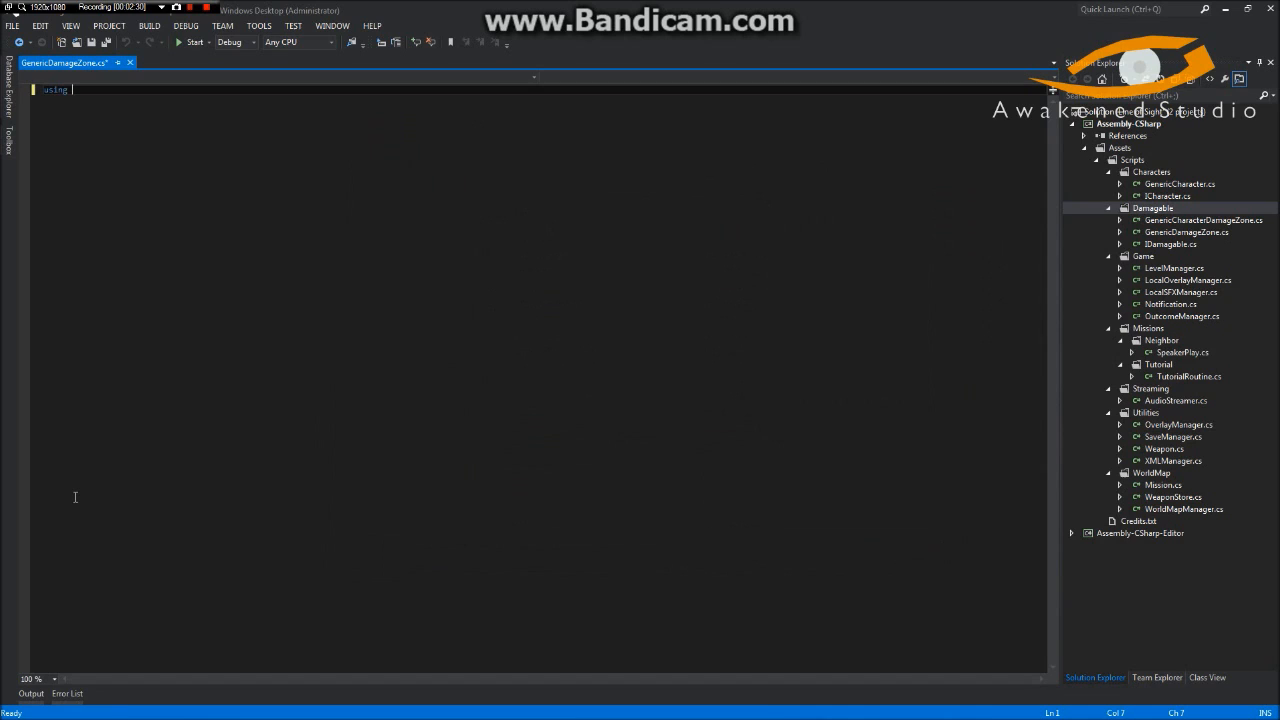
- Write 'using UnityEngine;' and class GenericDamageZone : IDamagable, then implement its abstract DoDamage
text(UnityEngine;)
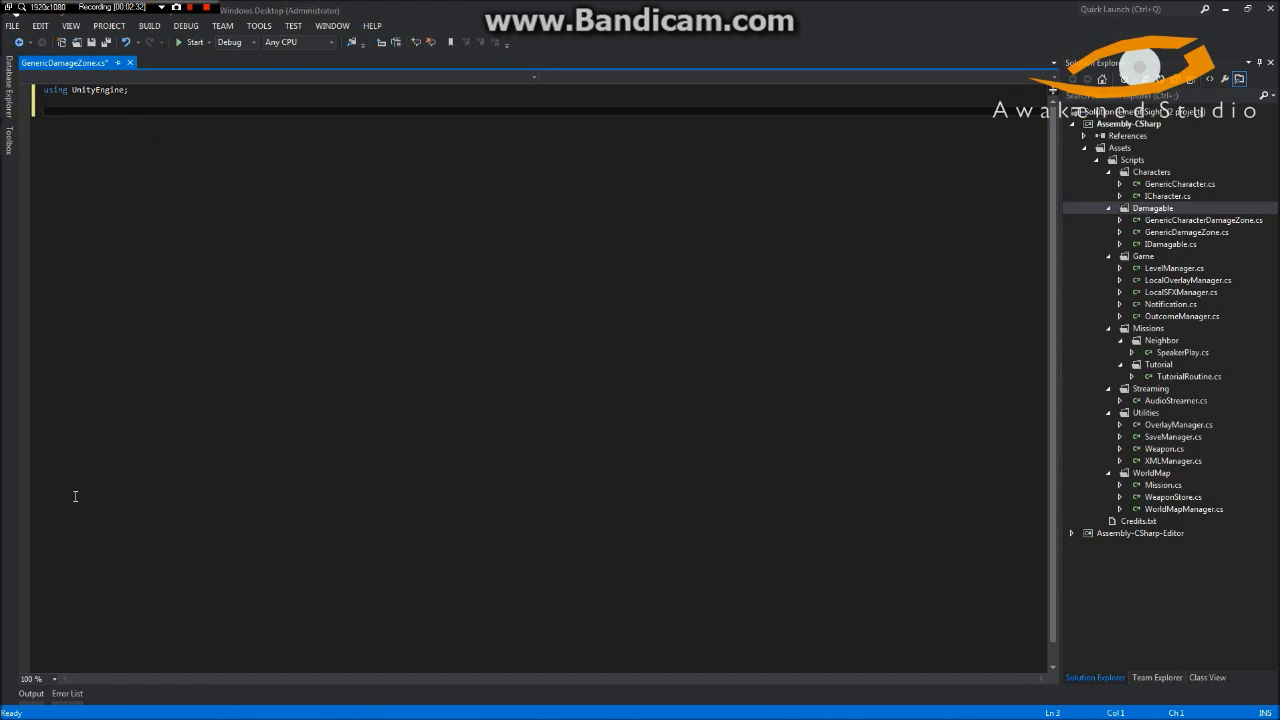
text(public class GenericDamageZ)
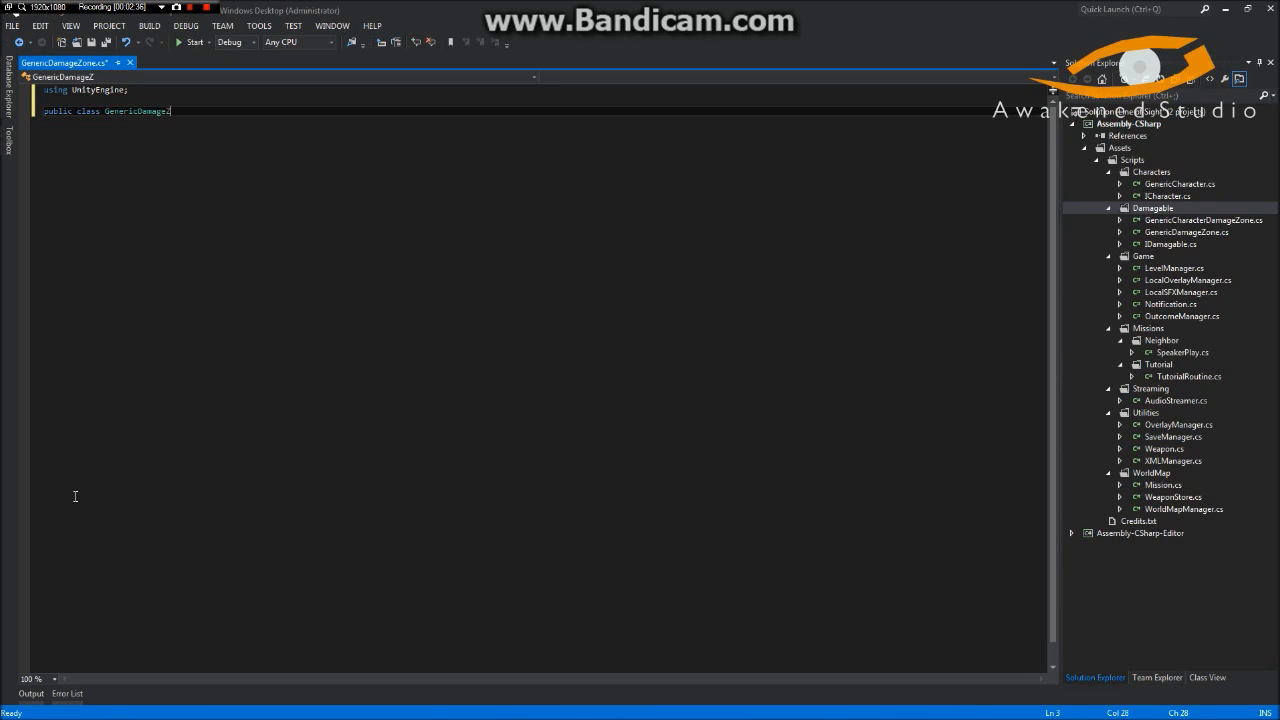
text(one)
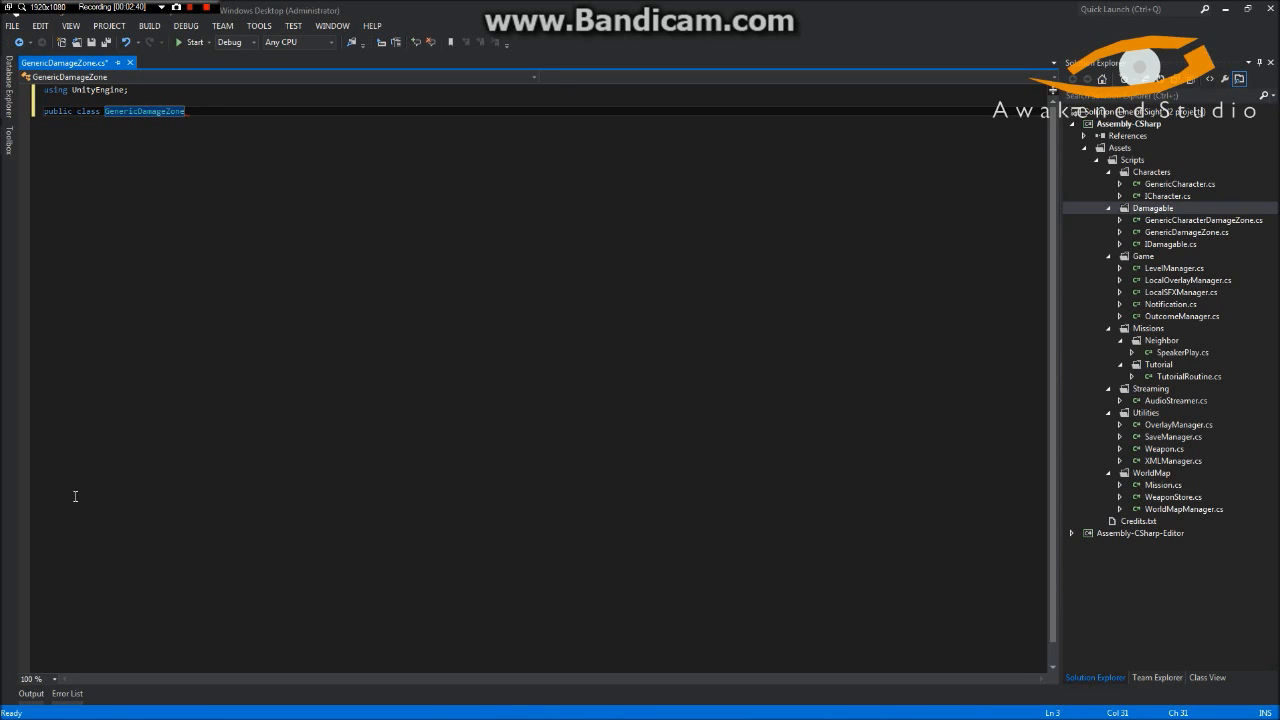
text(: IDamagable)
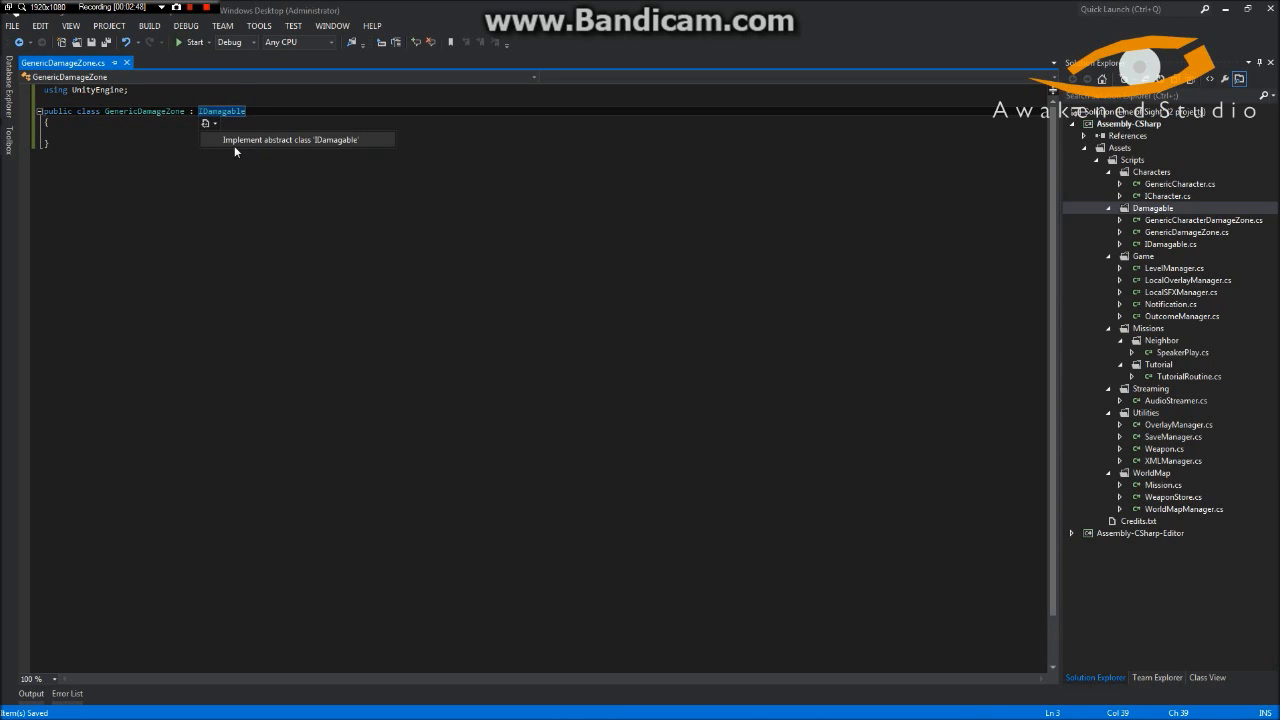
click(290, 139)
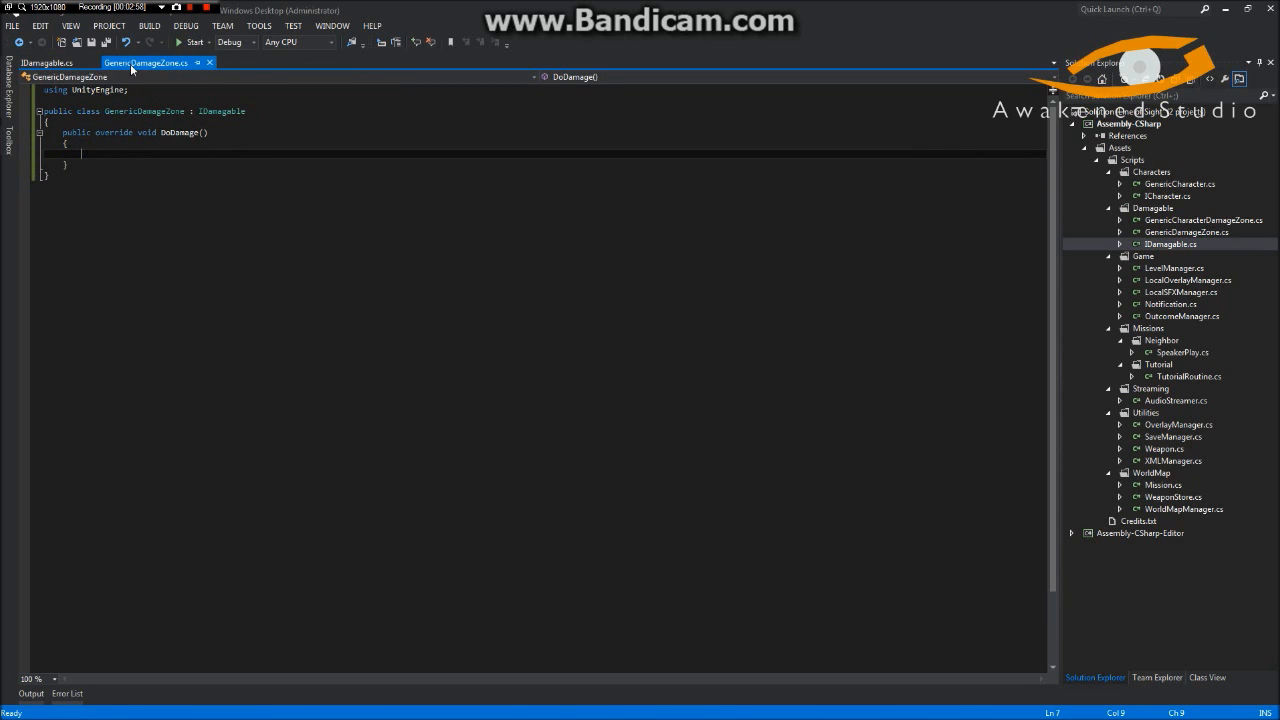
- In IDamagable.cs, declare 'public virtual void DoDamage(RaycastHit hit)' below toggleGameObjects
click(45, 62)
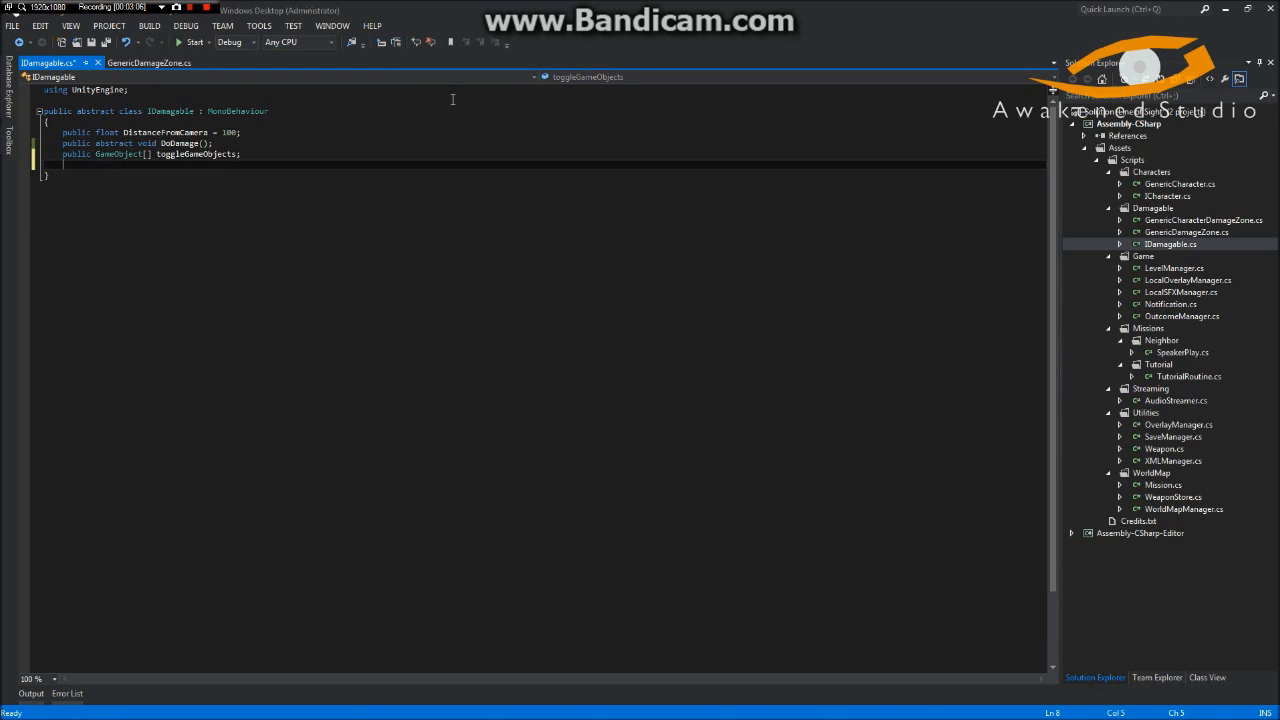
text(public virtual void DoDamage)
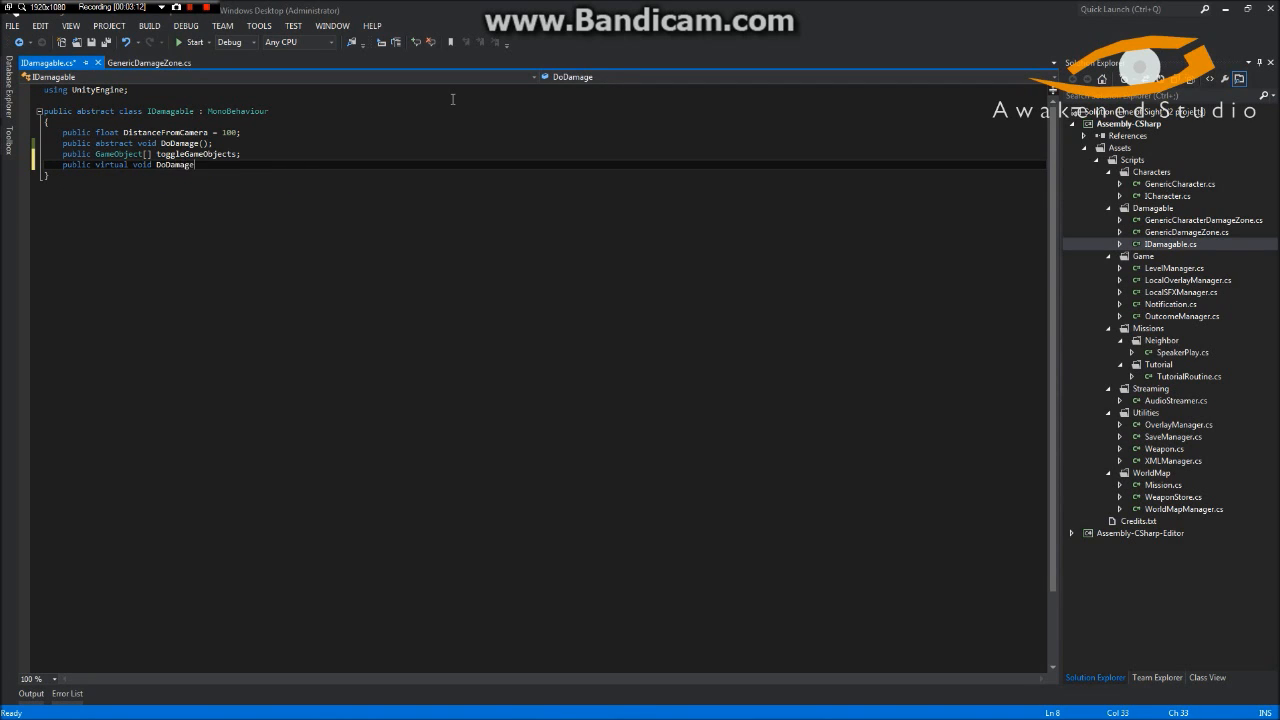
text((ray)
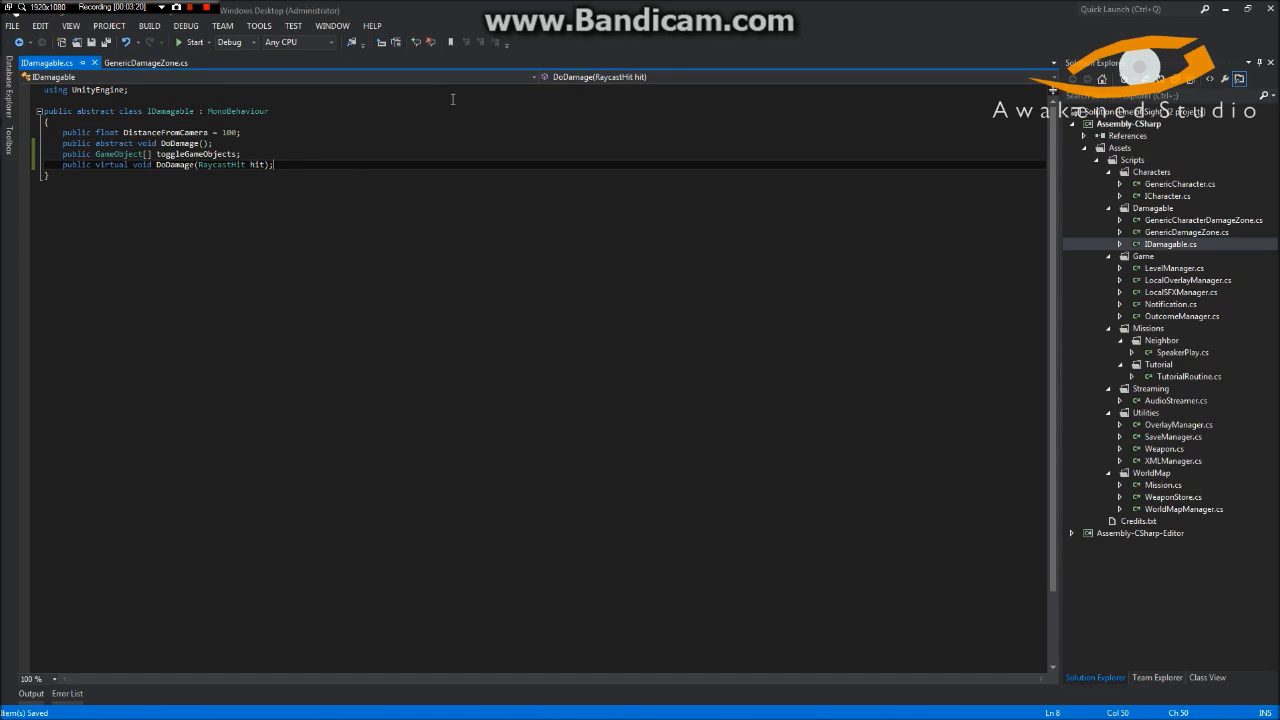
mouse_move(915, 175)
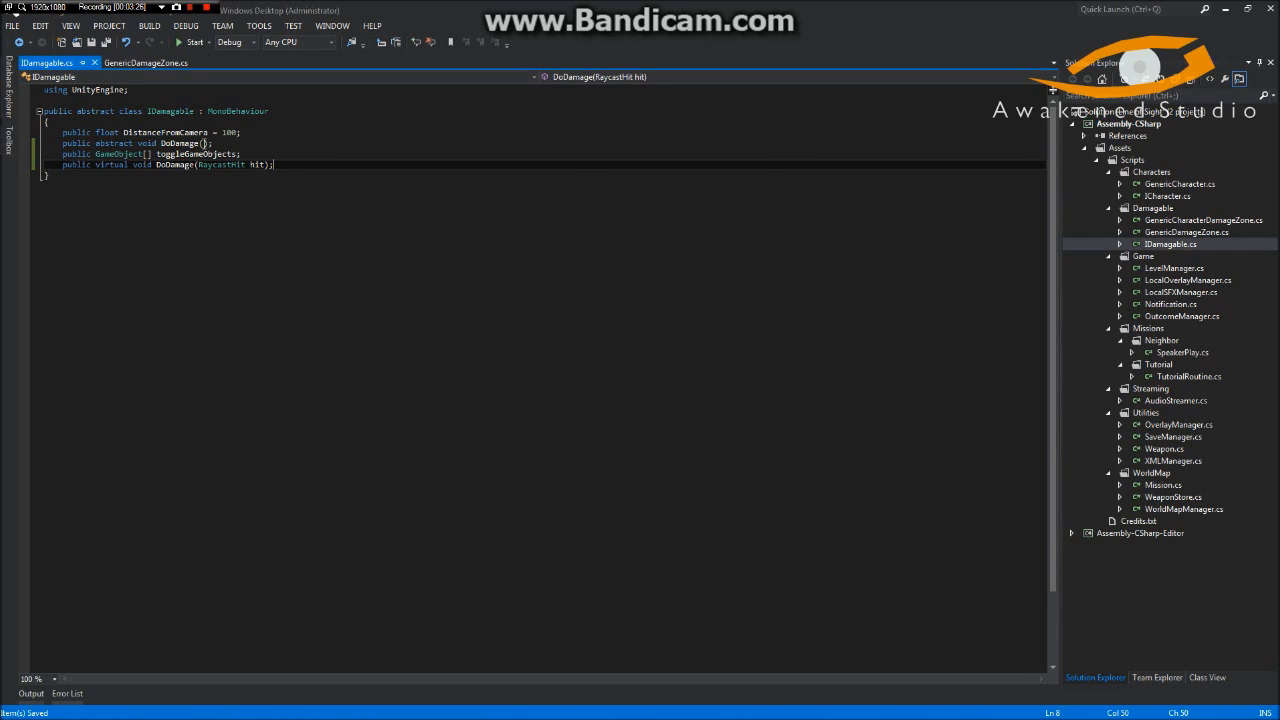
mouse_move(506, 101)
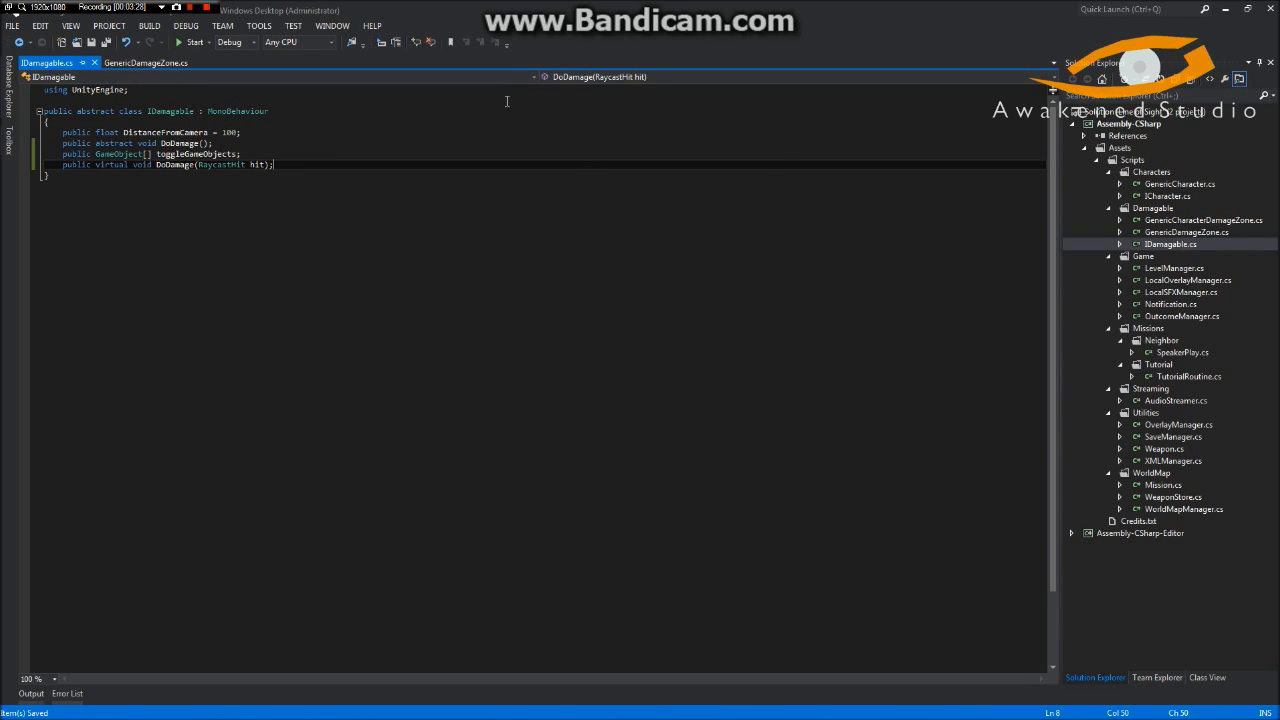
mouse_move(348, 98)
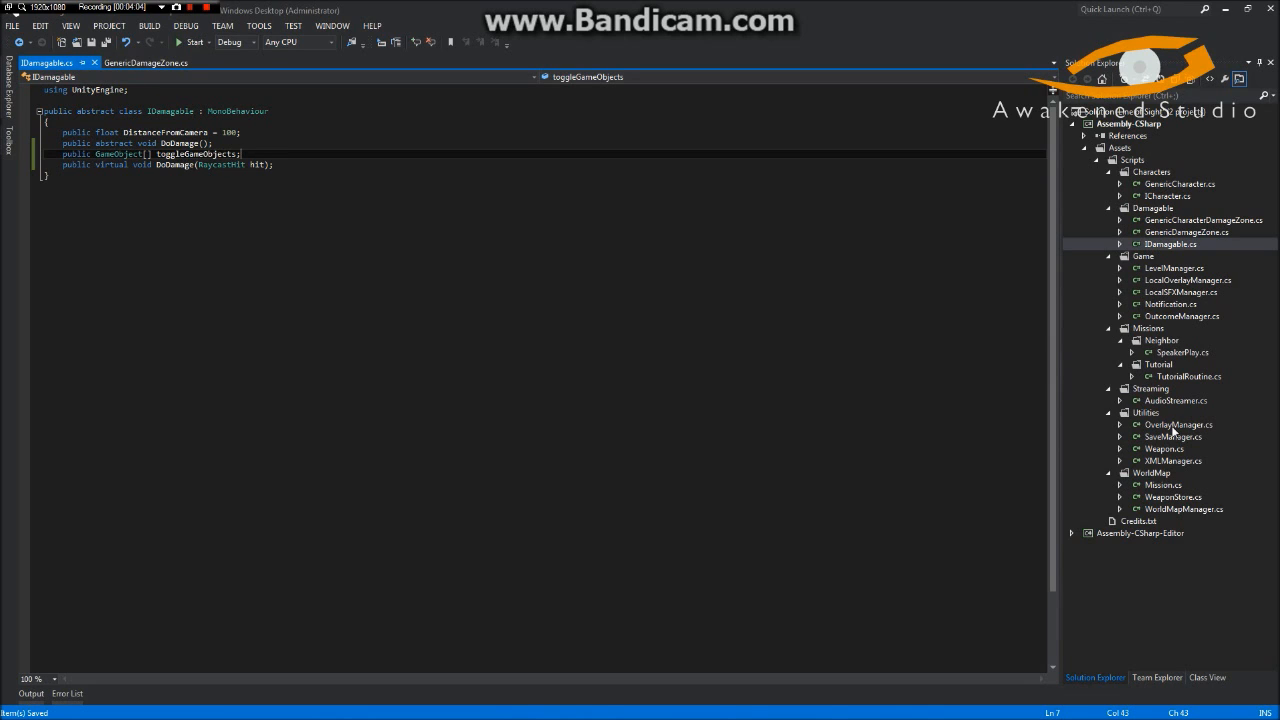
mouse_move(126, 56)
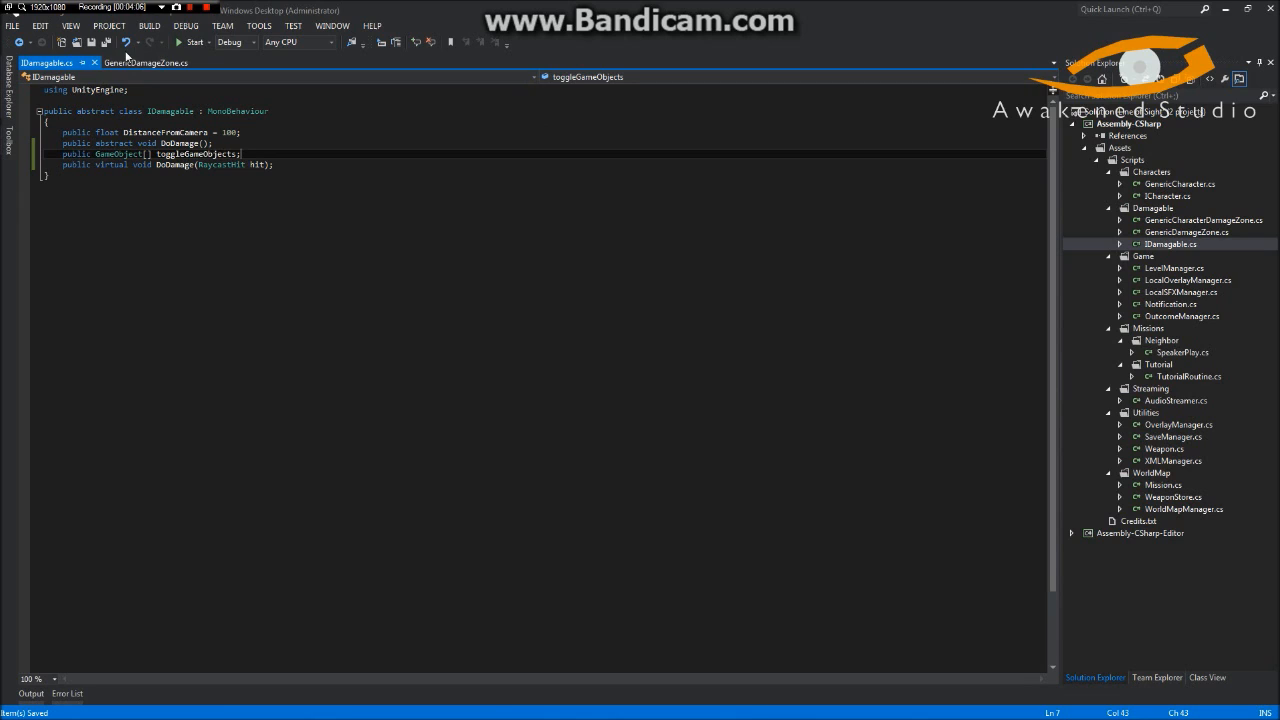
- In GenericDamageZone, override DoDamage(RaycastHit hit) and comment out its base.DoDamage(hit) call
click(145, 62)
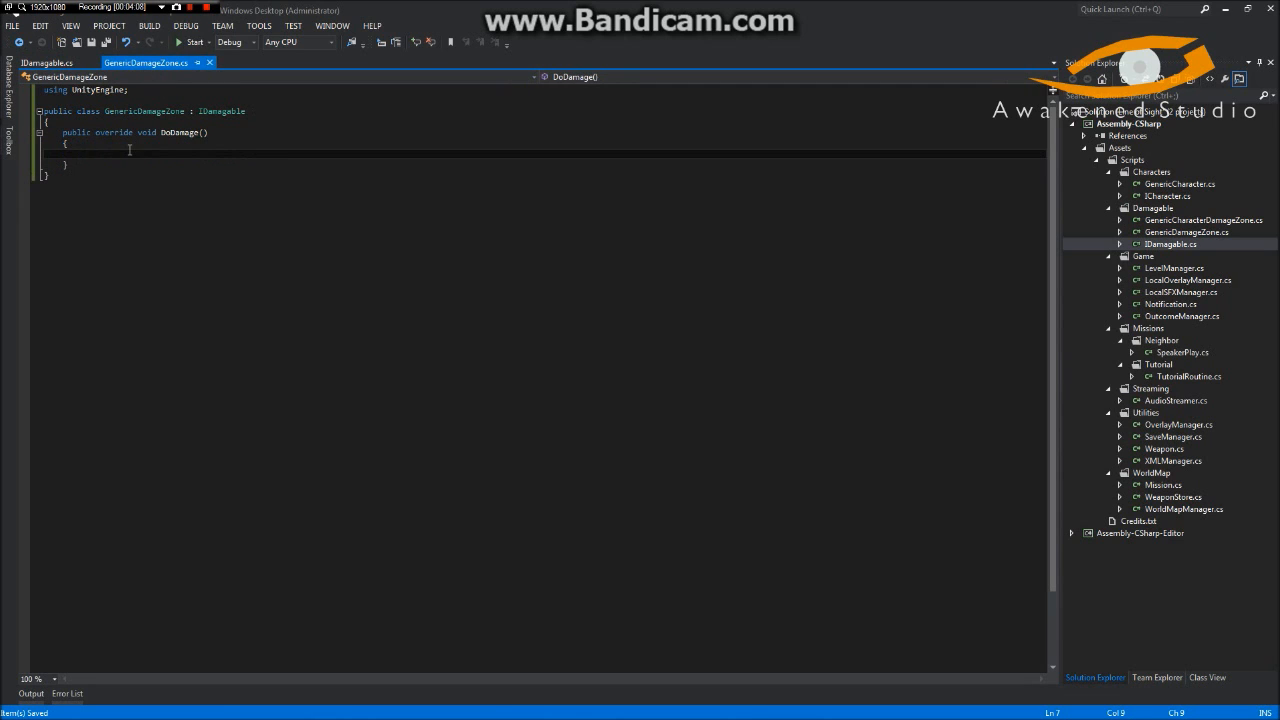
key(enter)
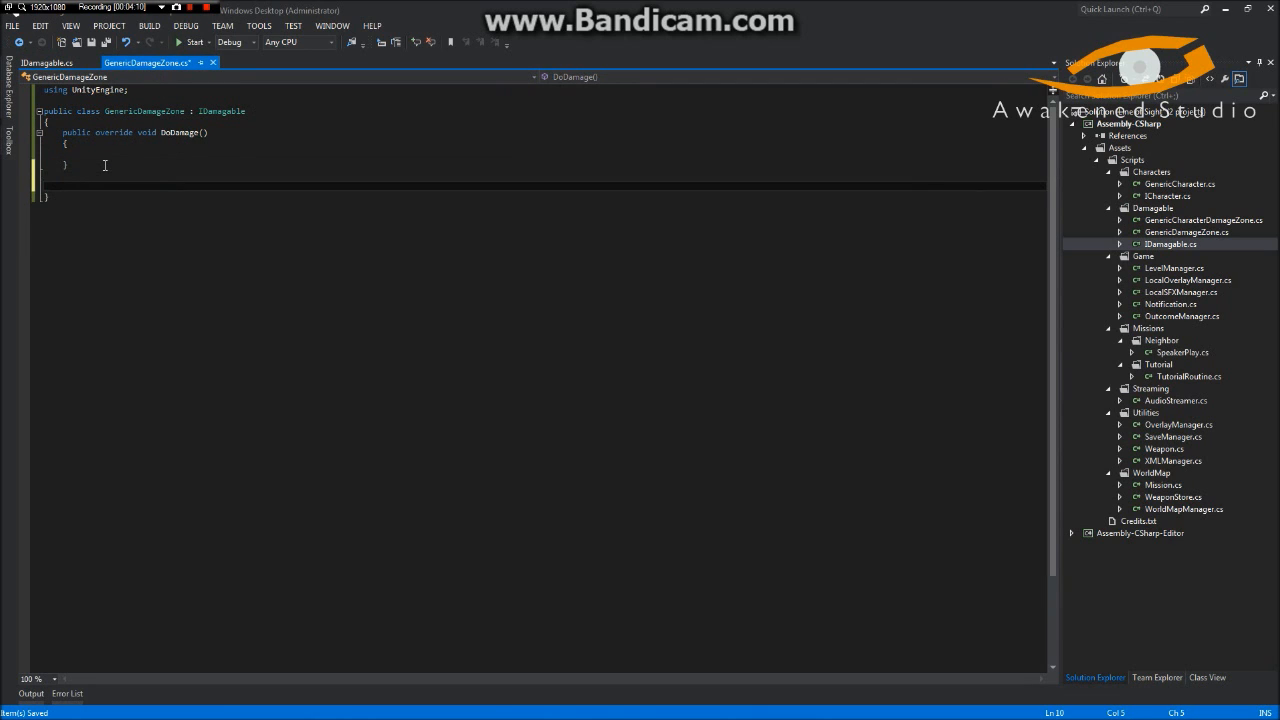
text(override void DoDamage(RaycastHit hit)
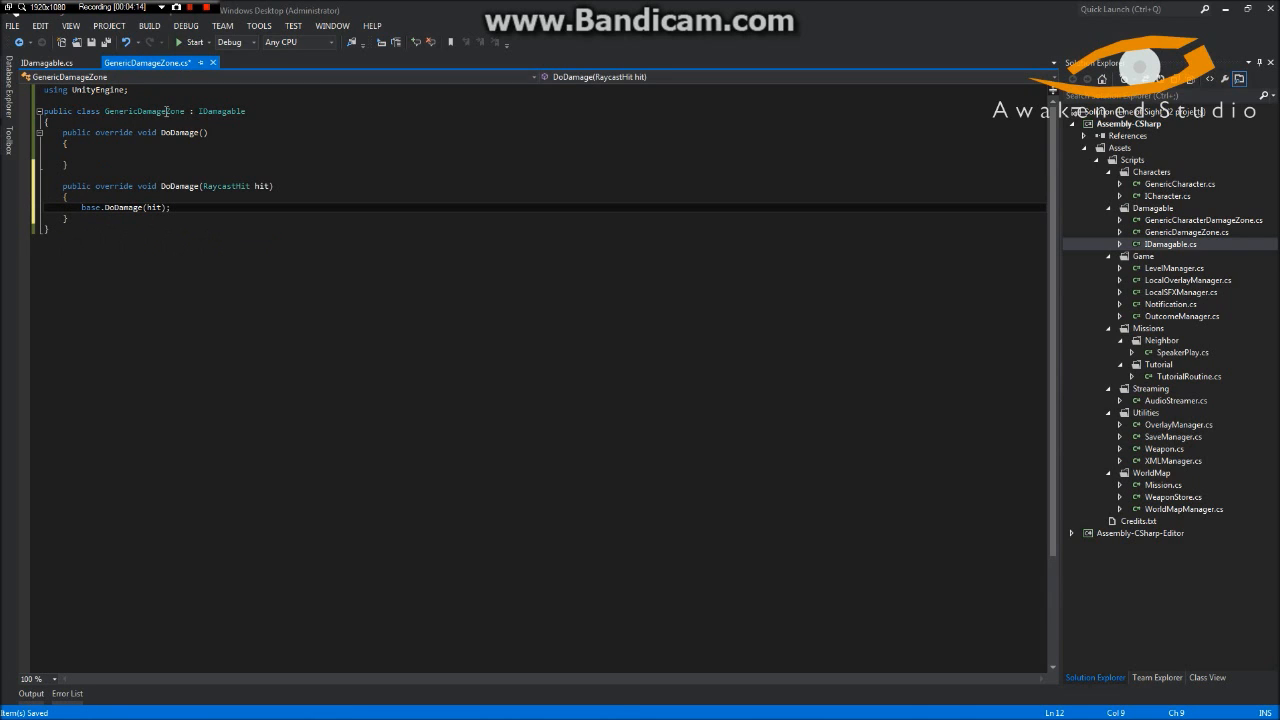
text(//)
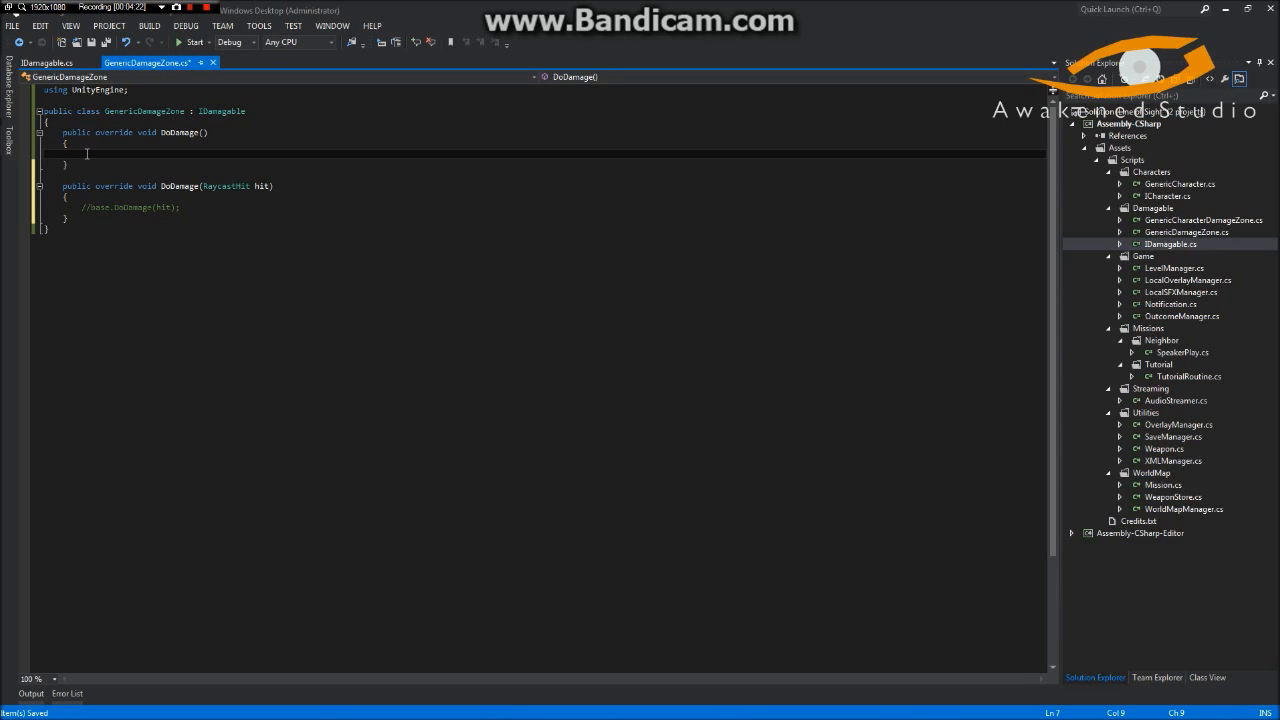
- Make DoDamage() log the warning 'Generic Damage Zone can not process damage without Info!'
text(De)
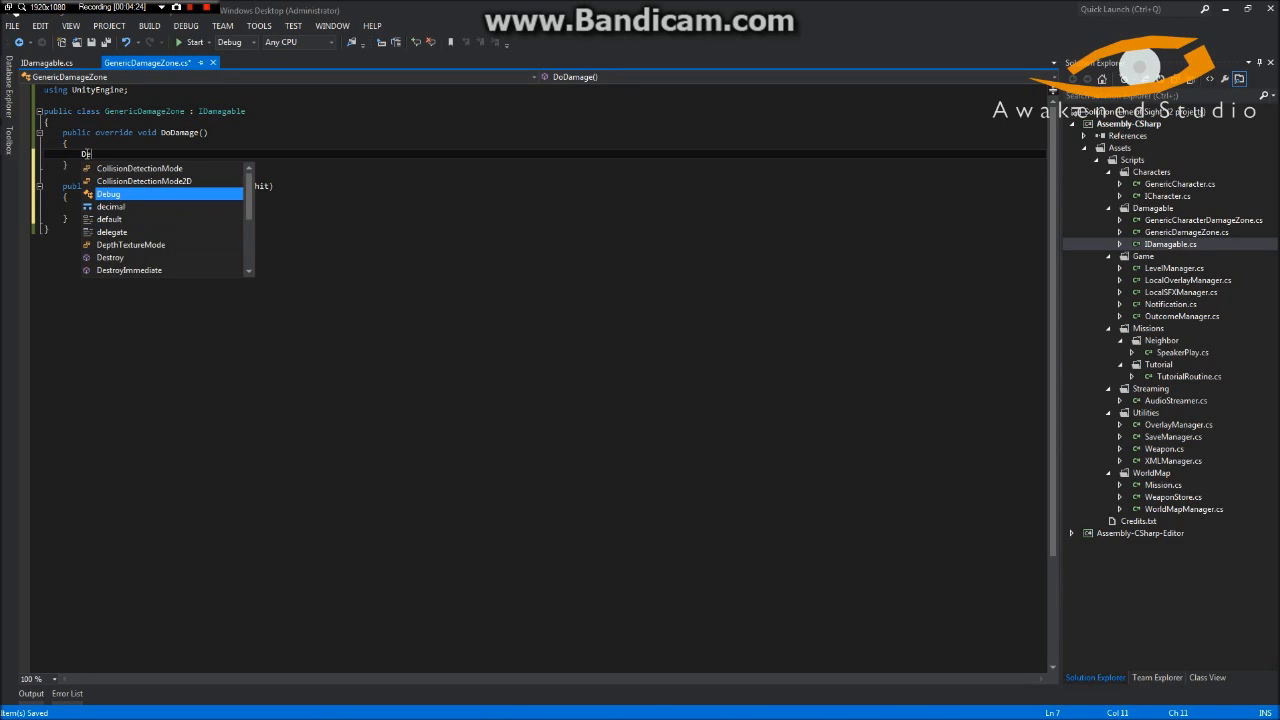
text(.L)
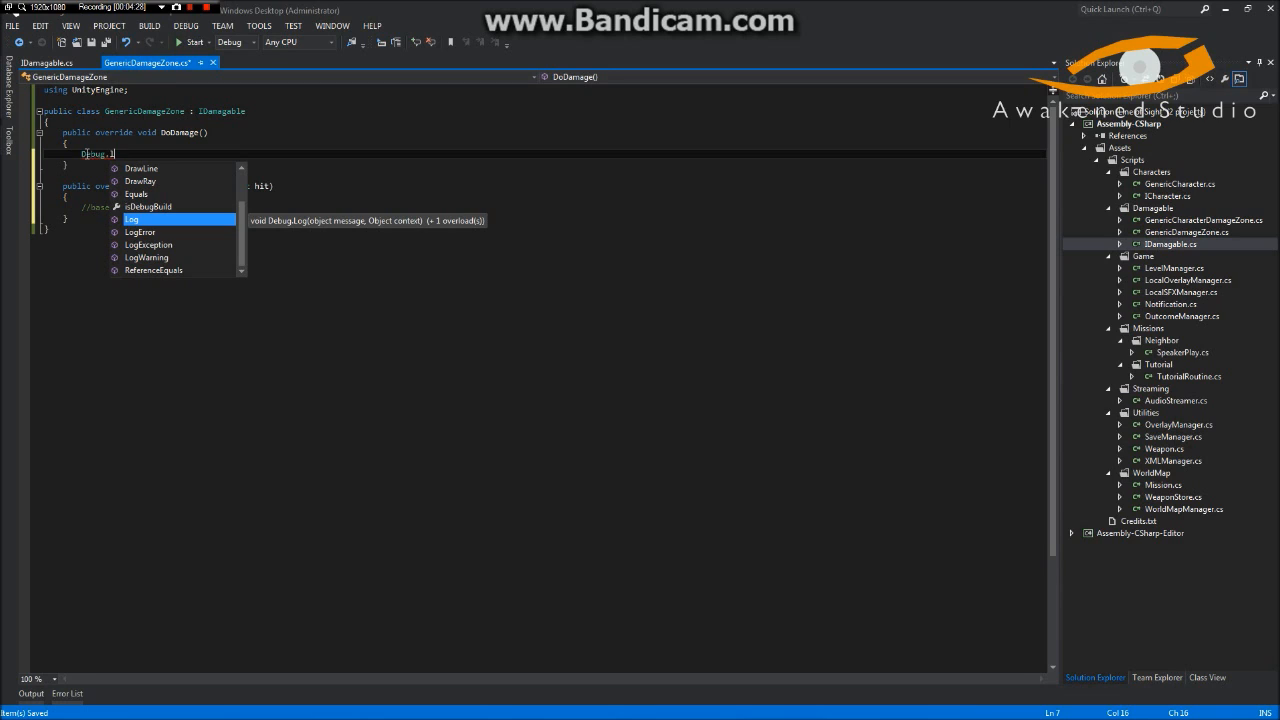
text(LogWarning)
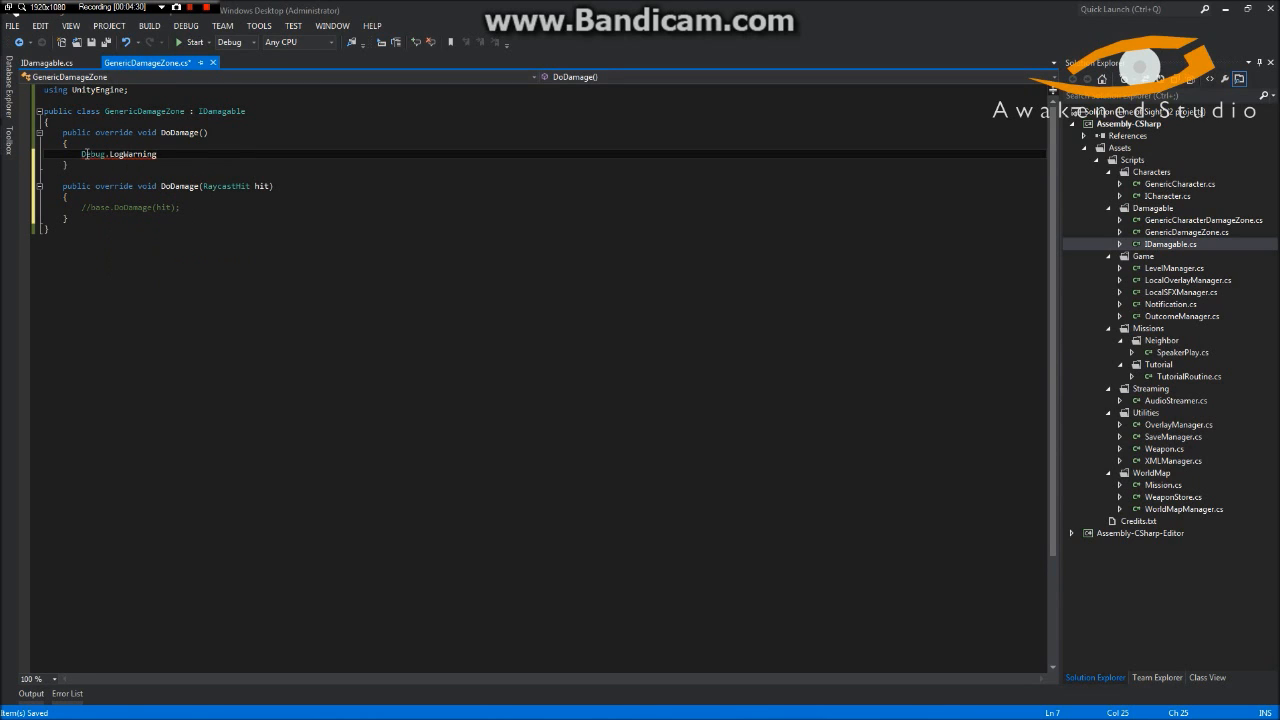
text((")
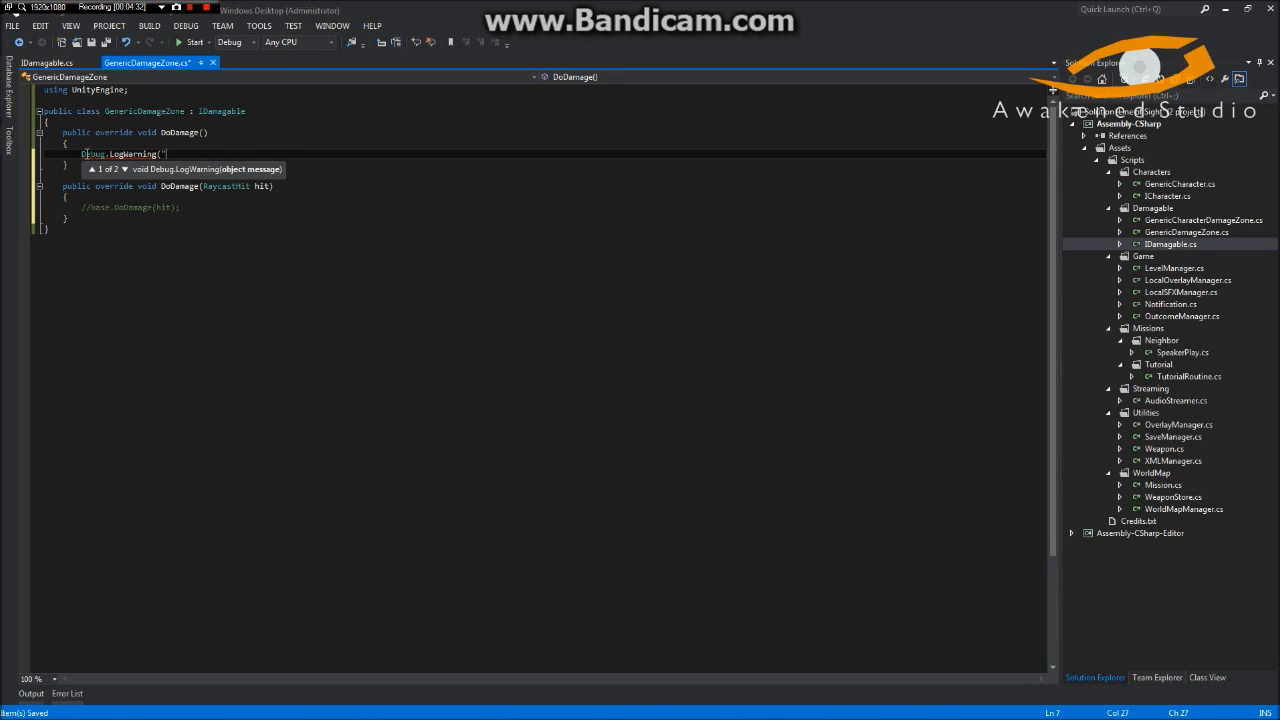
text(Generic)
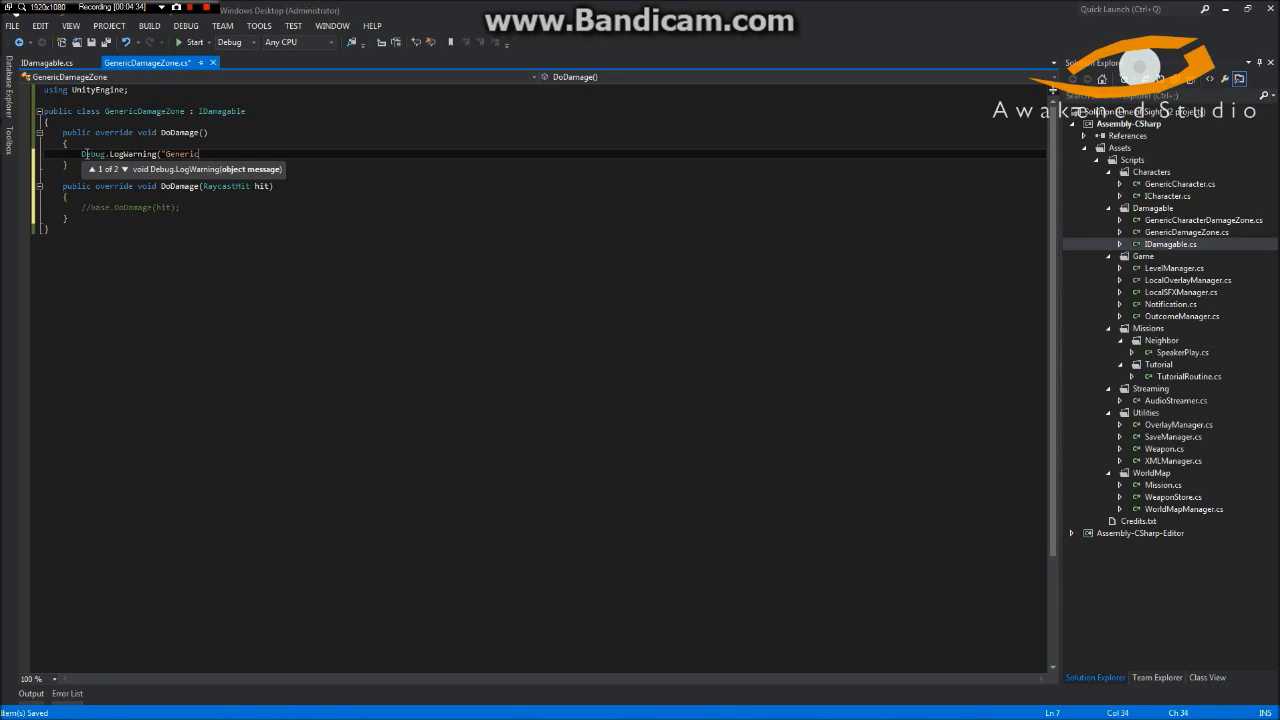
text(Damage Zone can)
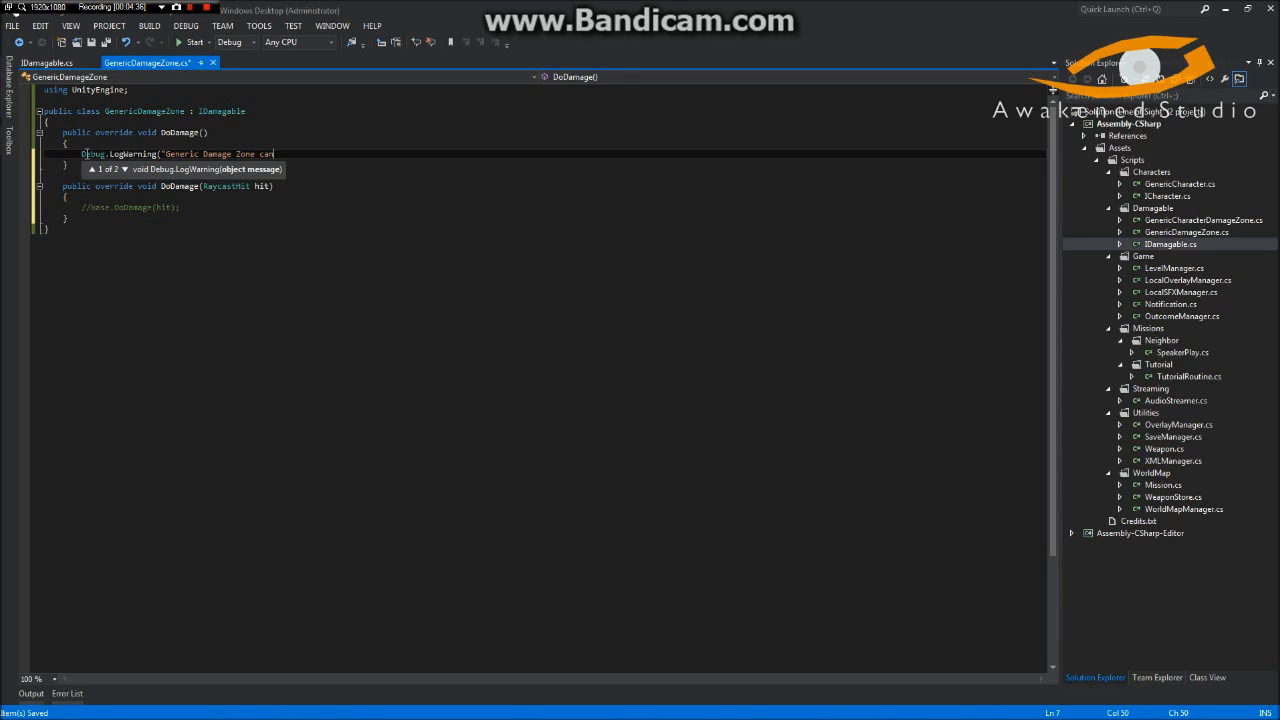
text(not proc)
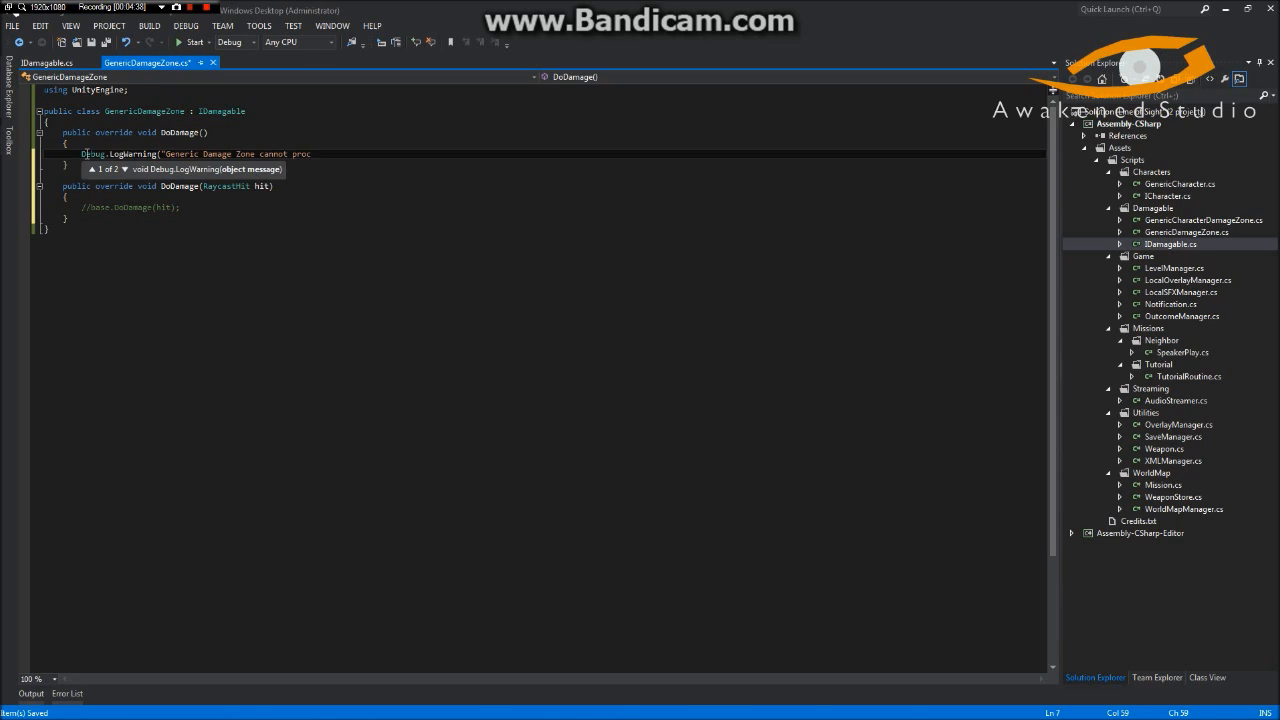
text(ess damage without Hit)
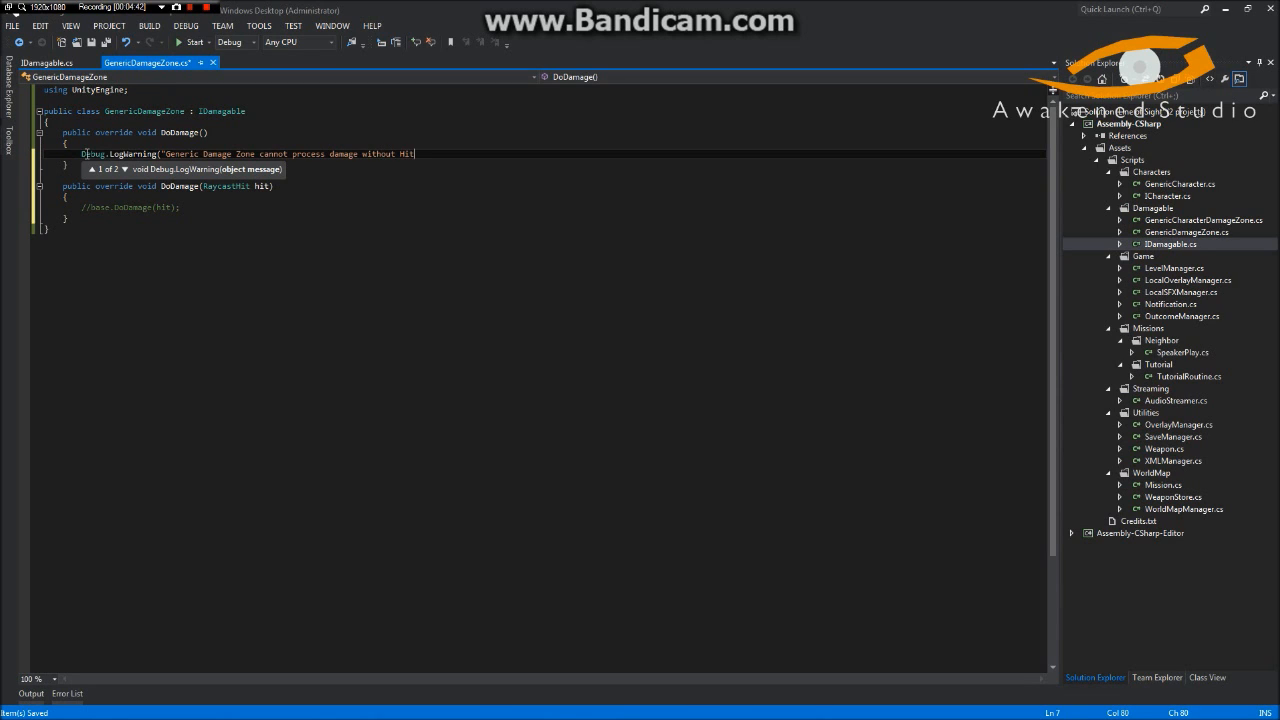
text(Info!)
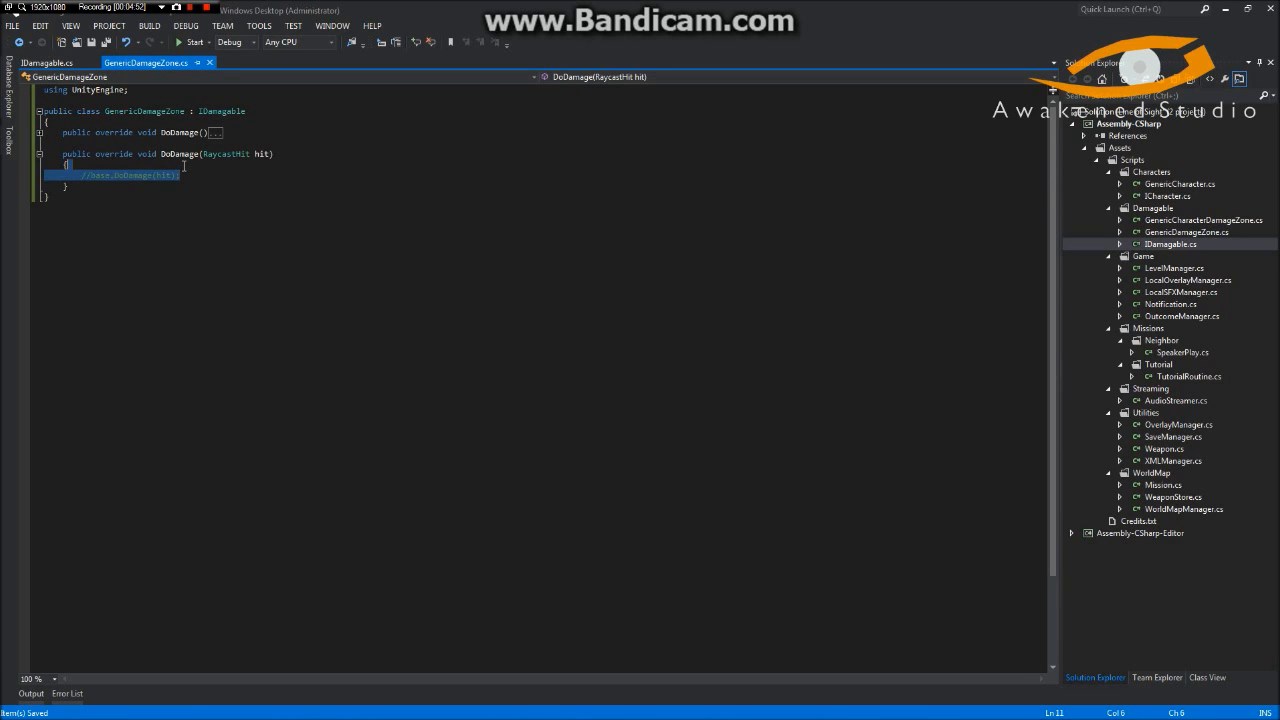
- Delete the commented-out base call and declare 'public GameObject spawnObject;'
key(Delete)
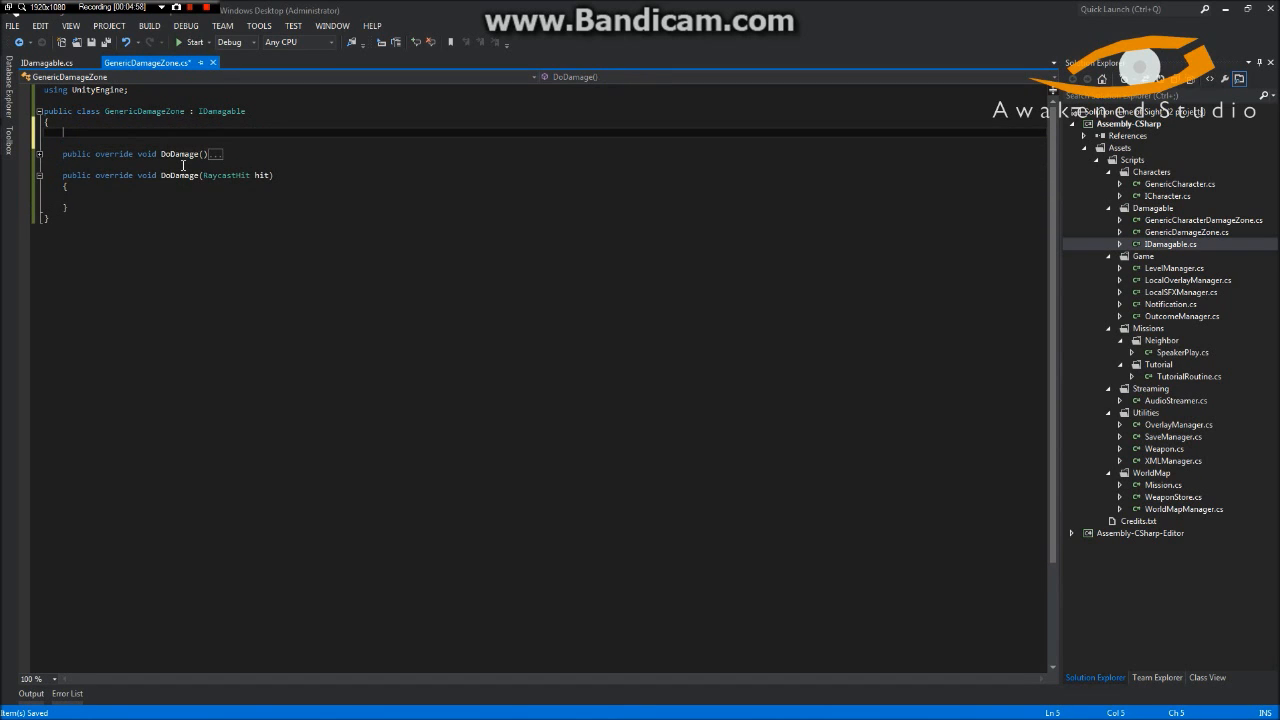
text(public GameObject)
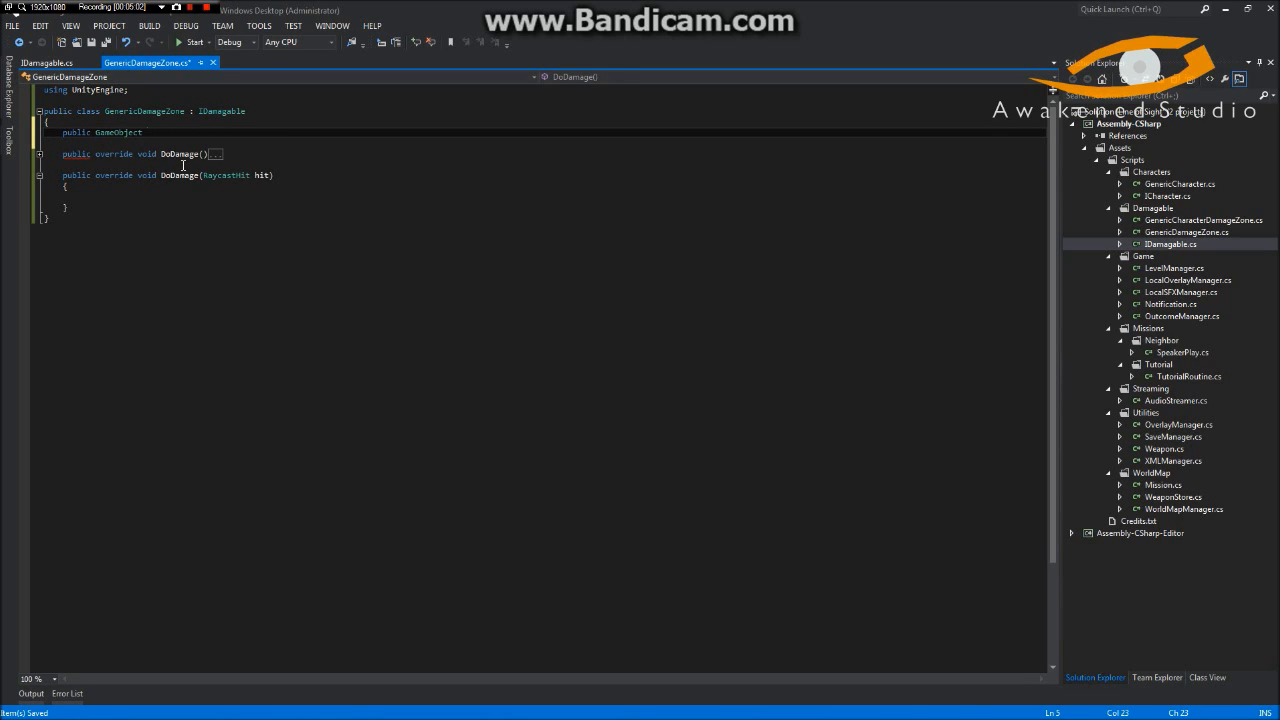
text(spawn)
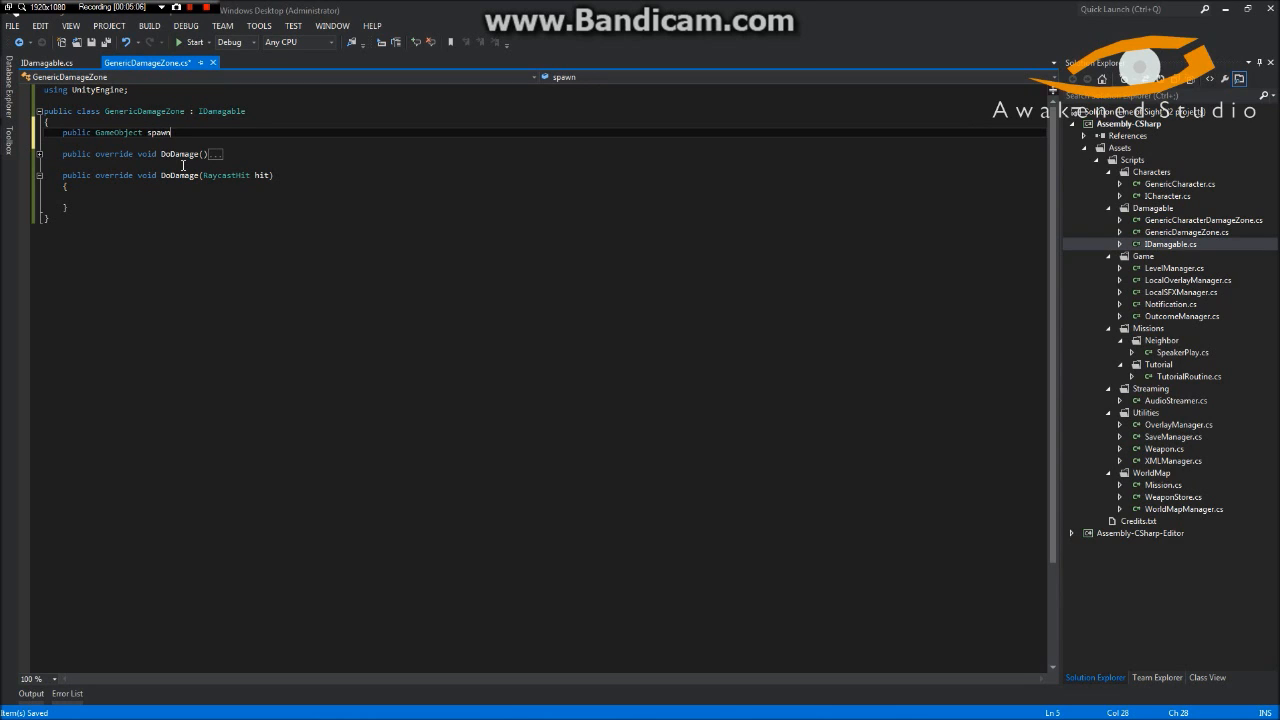
text(Object)
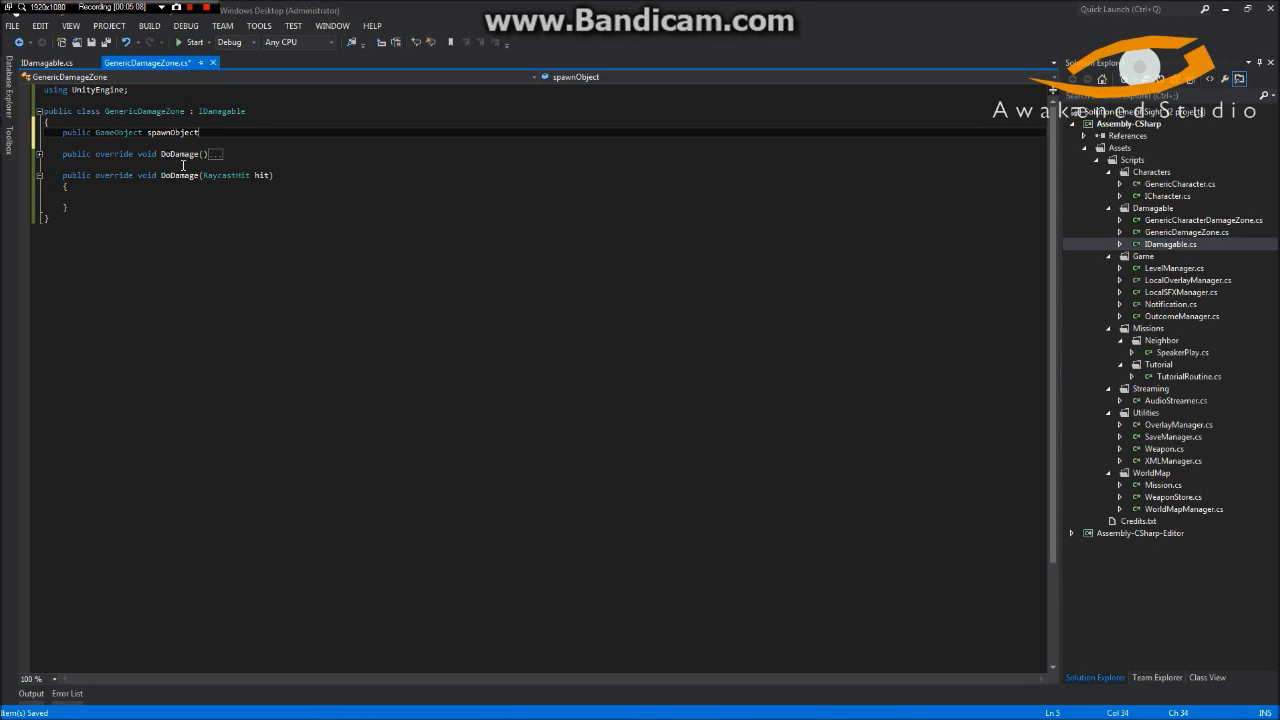
text(;)
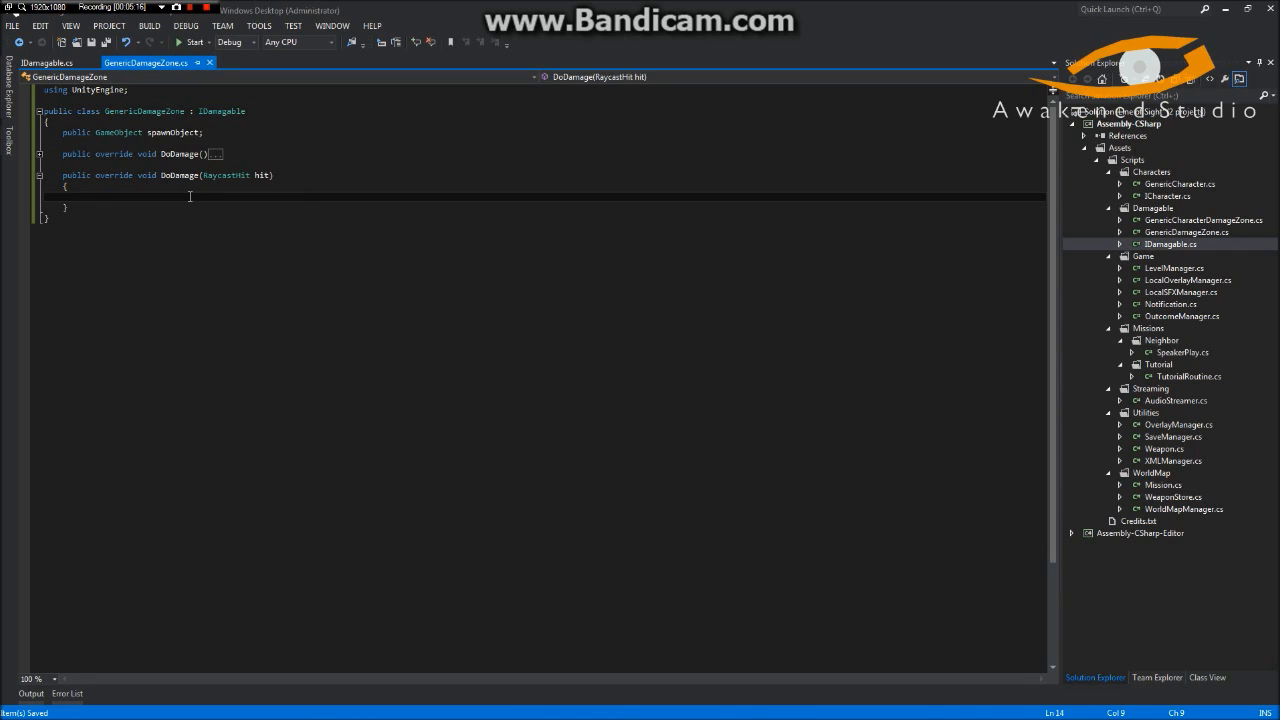
- Inside DoDamage(hit), call Instantiate(spawnObject, hit.point, Quaternion.identity)
text(Instantiate()
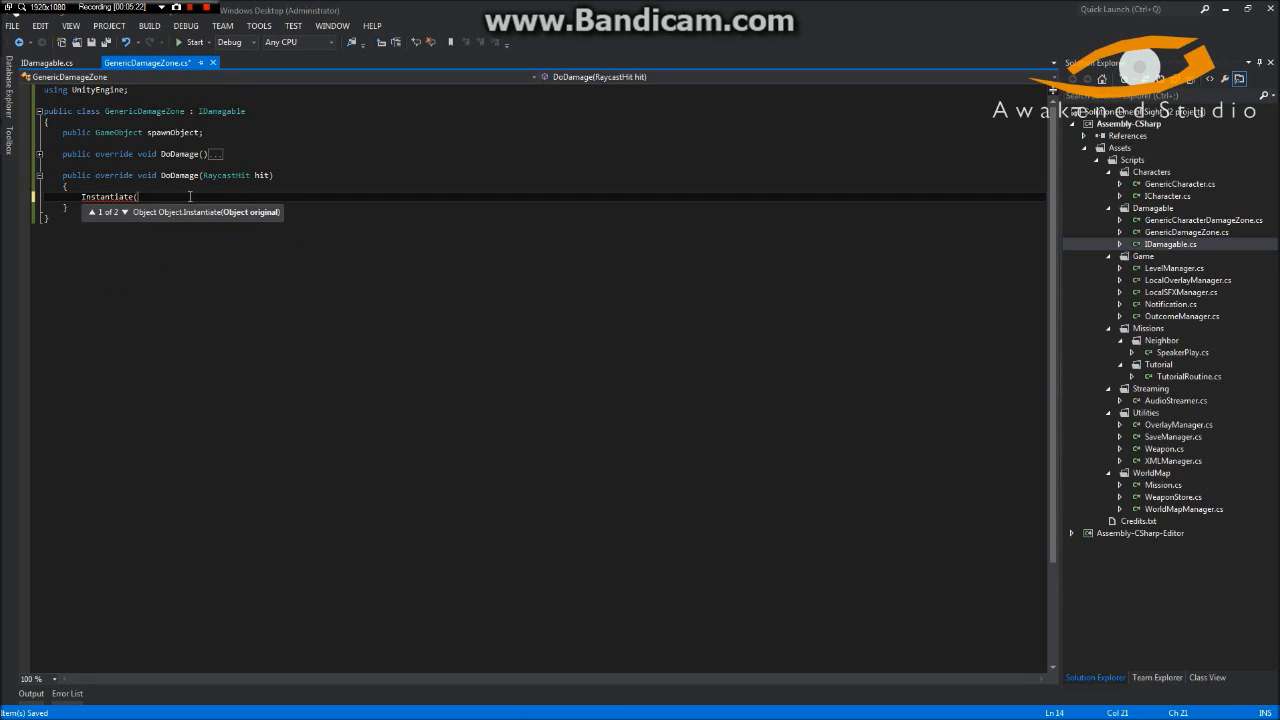
text(spawnObject)
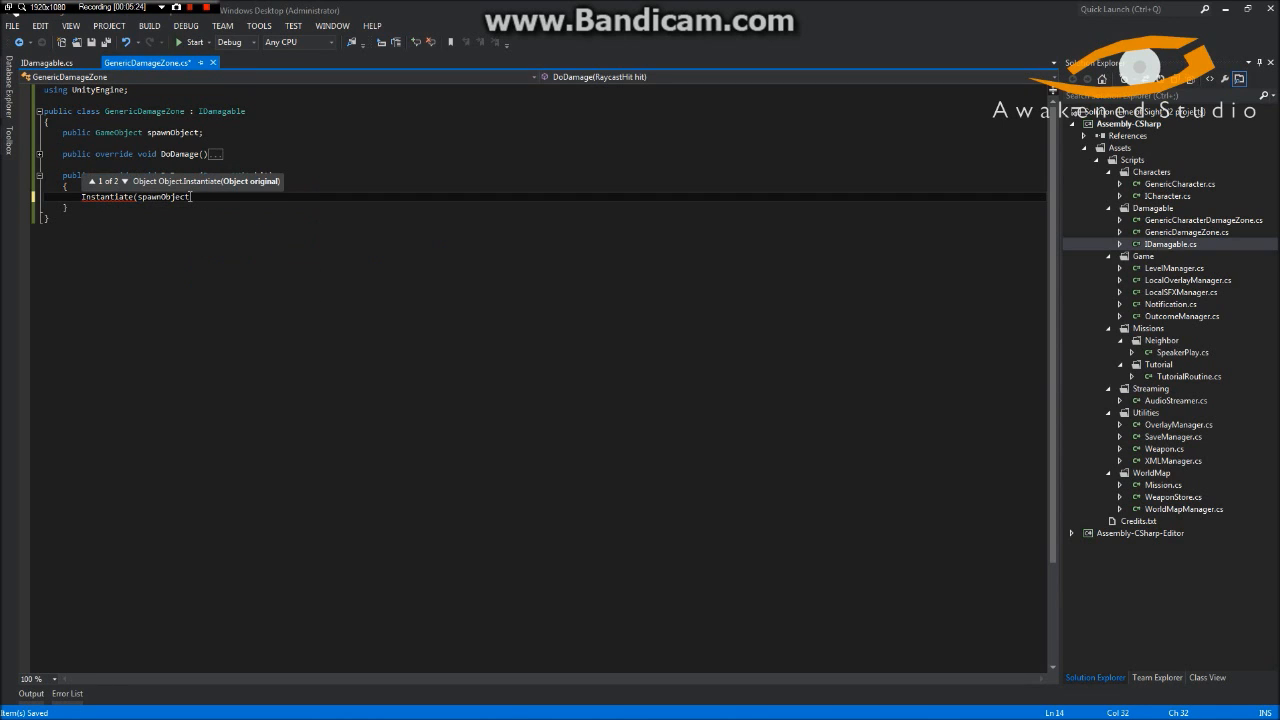
key(down)
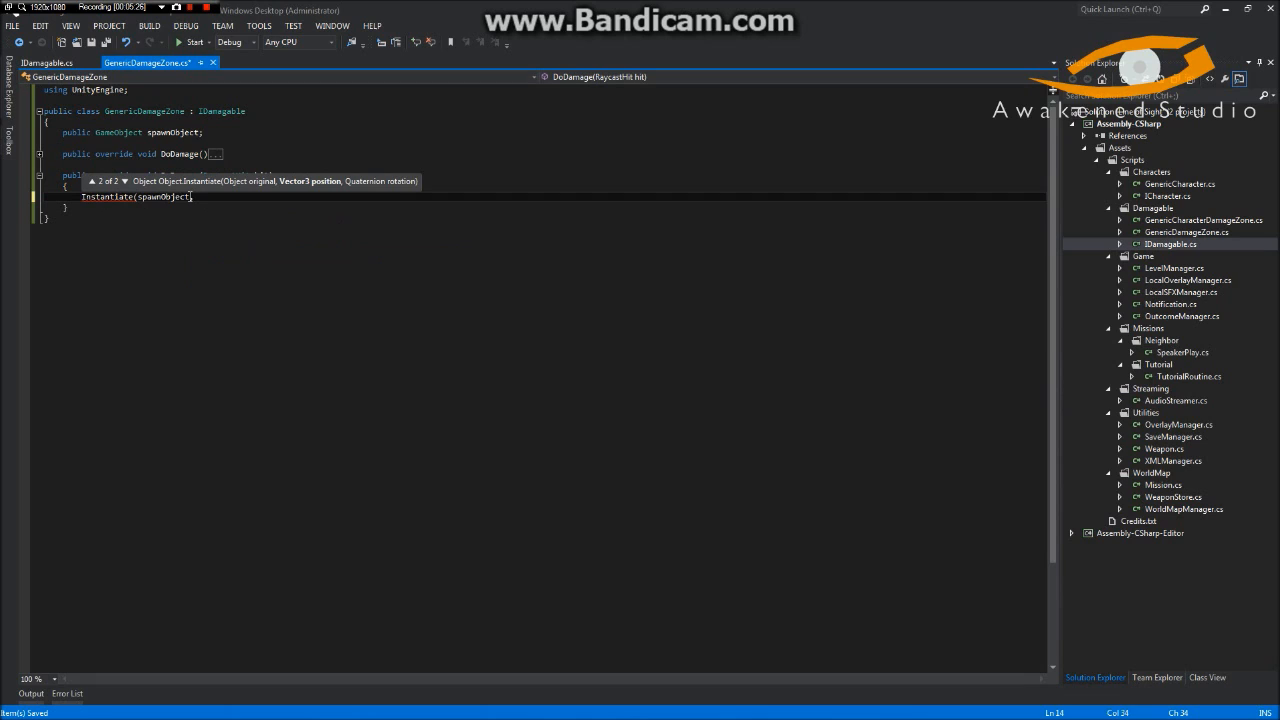
text(, hit.point)
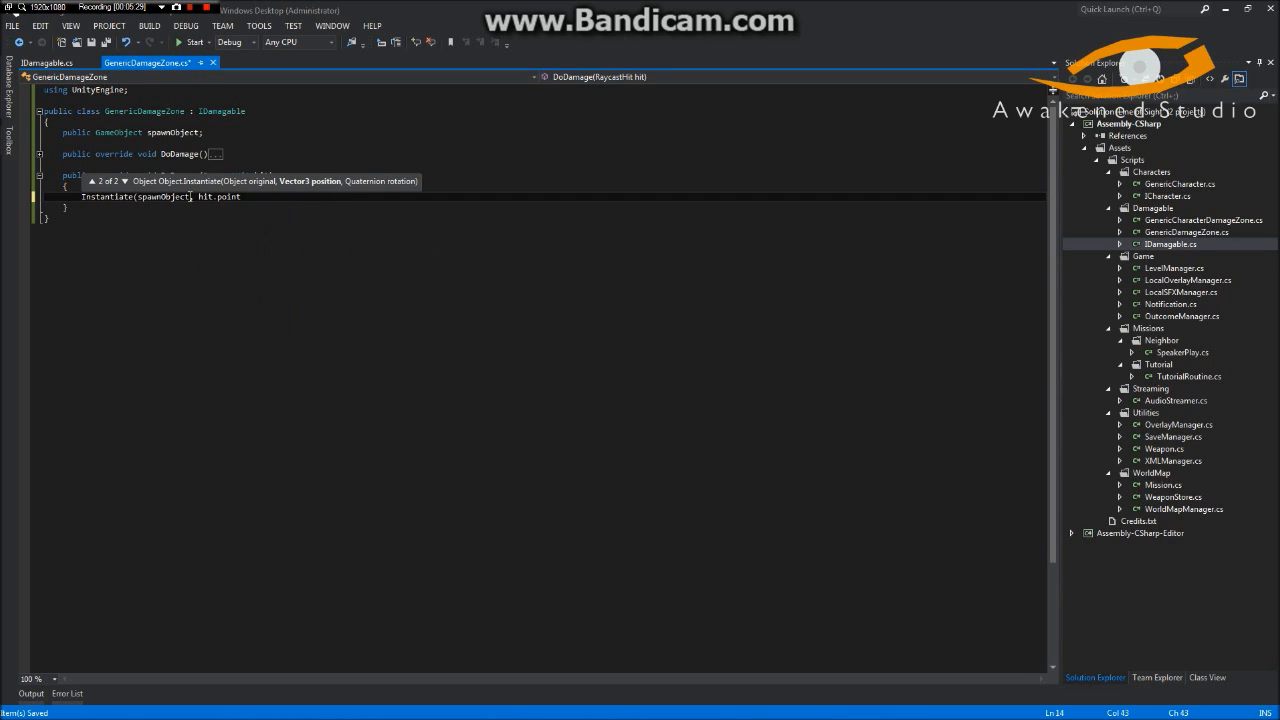
text(,)
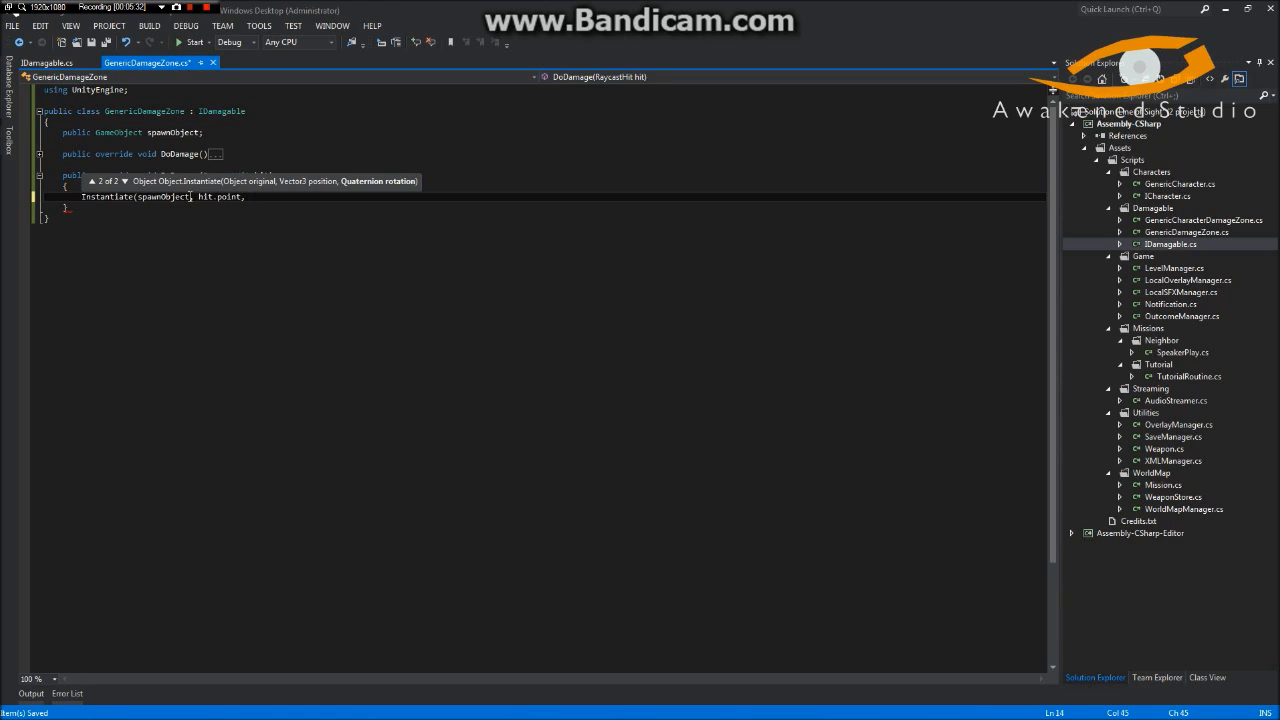
text(q)
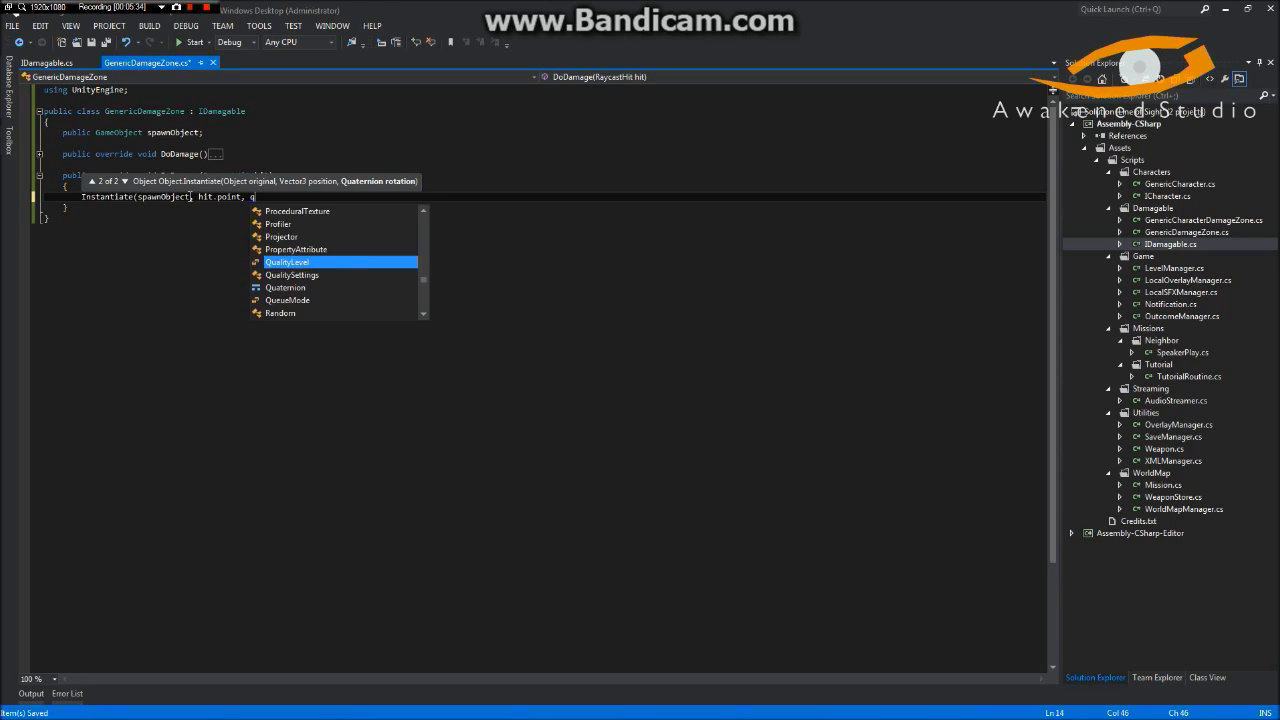
text(ua)
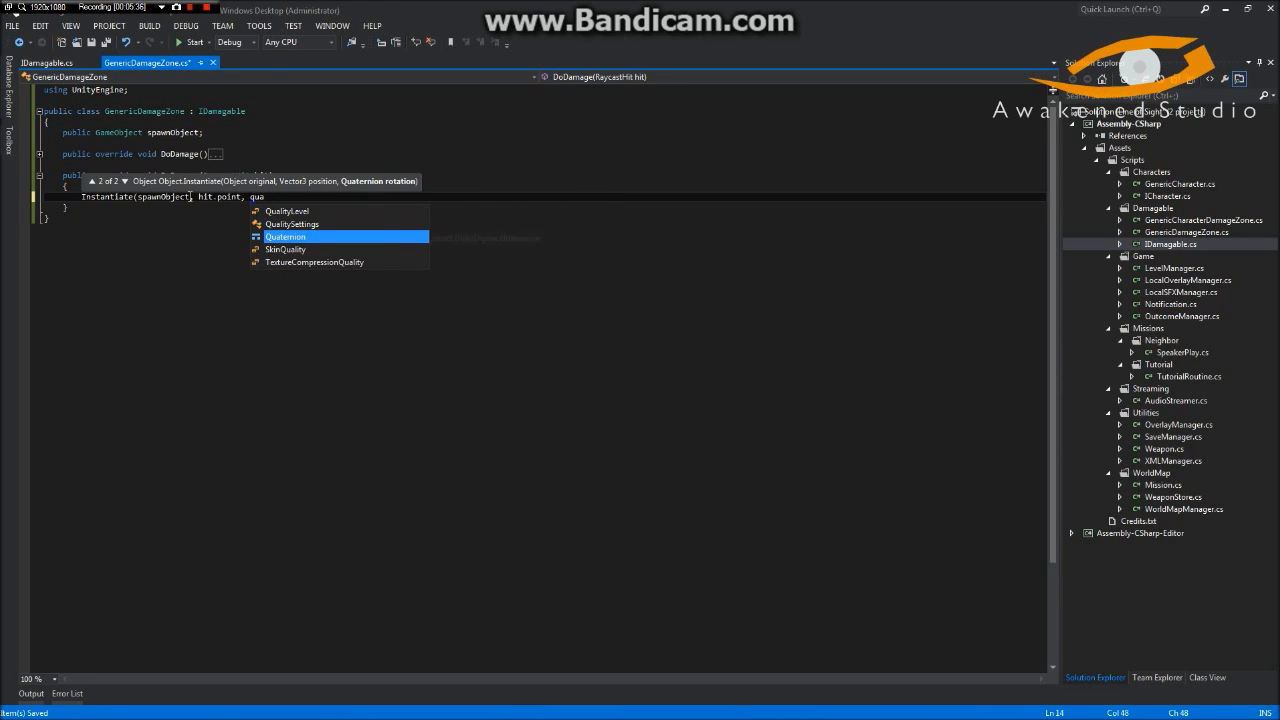
text(Identity);)
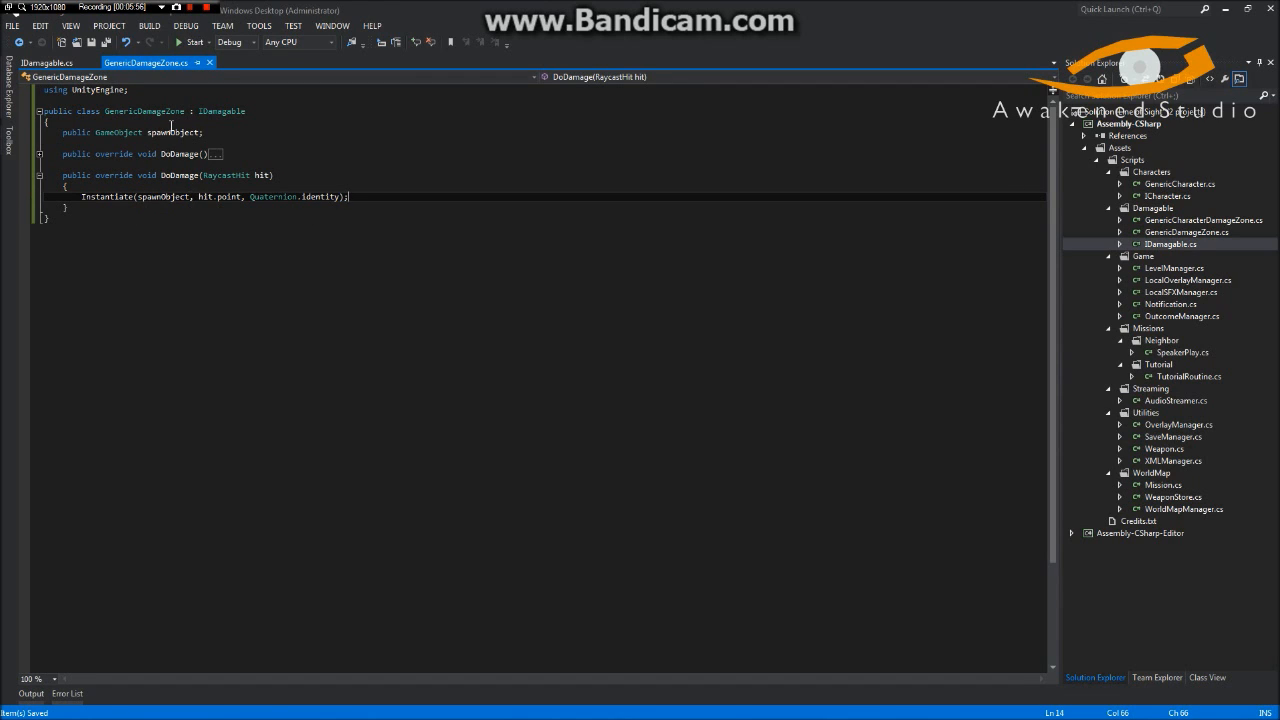
- Add a 'public AudioClip damageSound;' field and [RequireComponent(typeof(AudioSource))] above the class
click(216, 132)
text(public AudioClip )
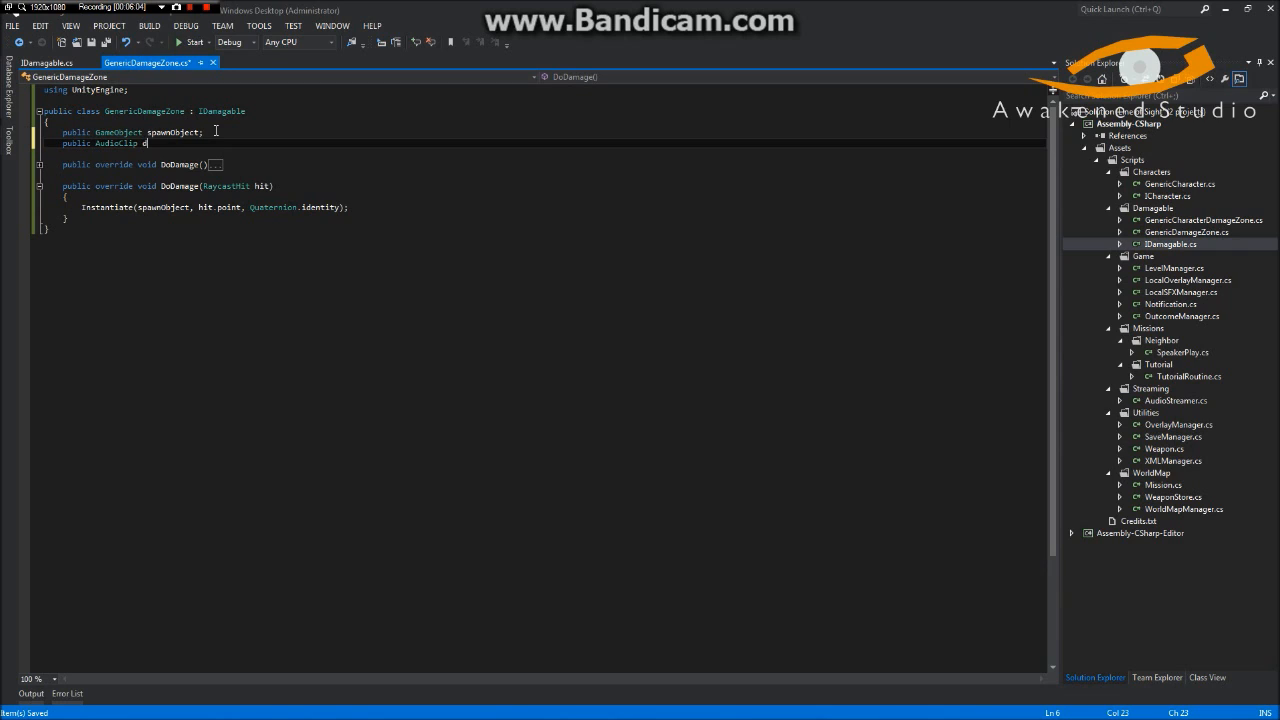
text(damageSound;)
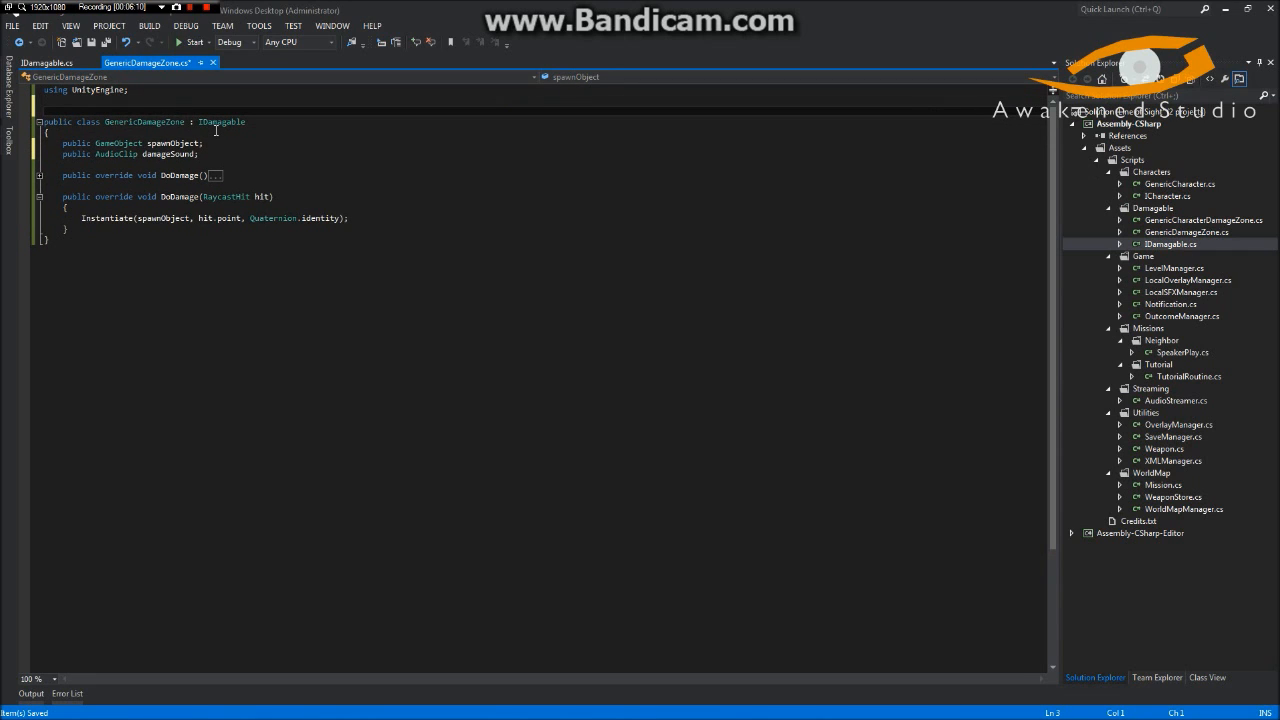
text([RequireComponent*ty)
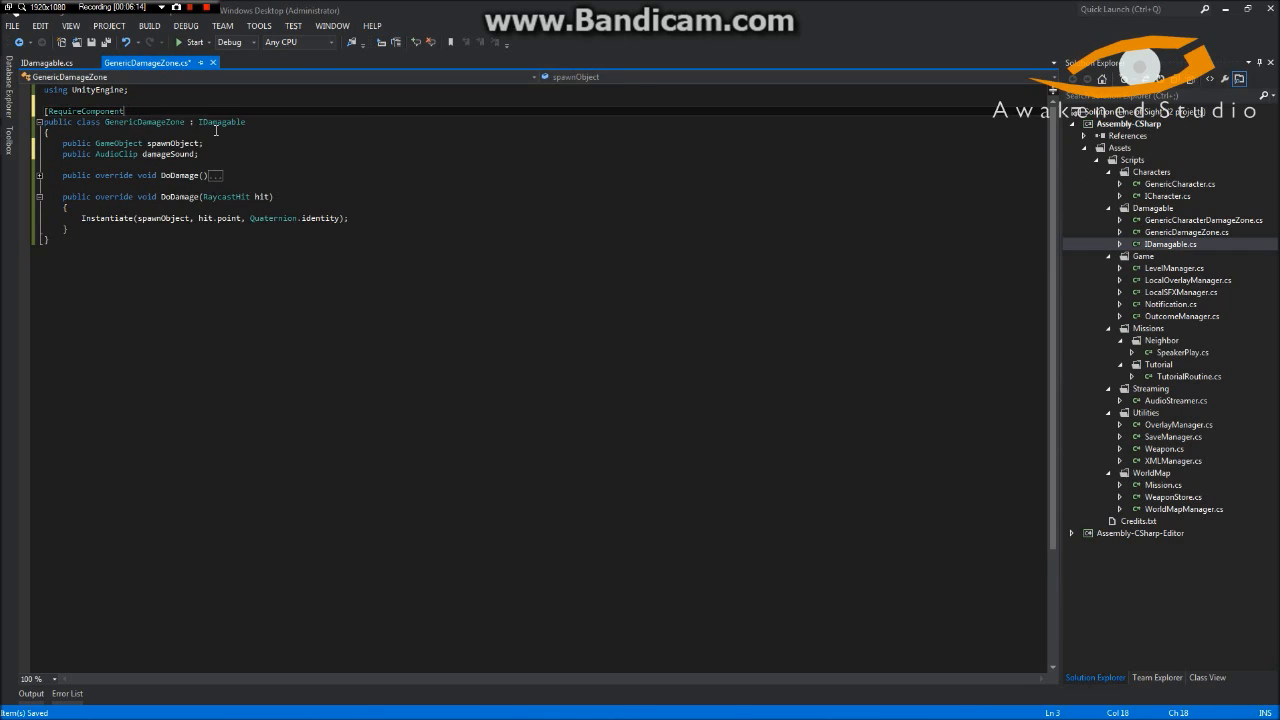
text((typeof(AudioSource)
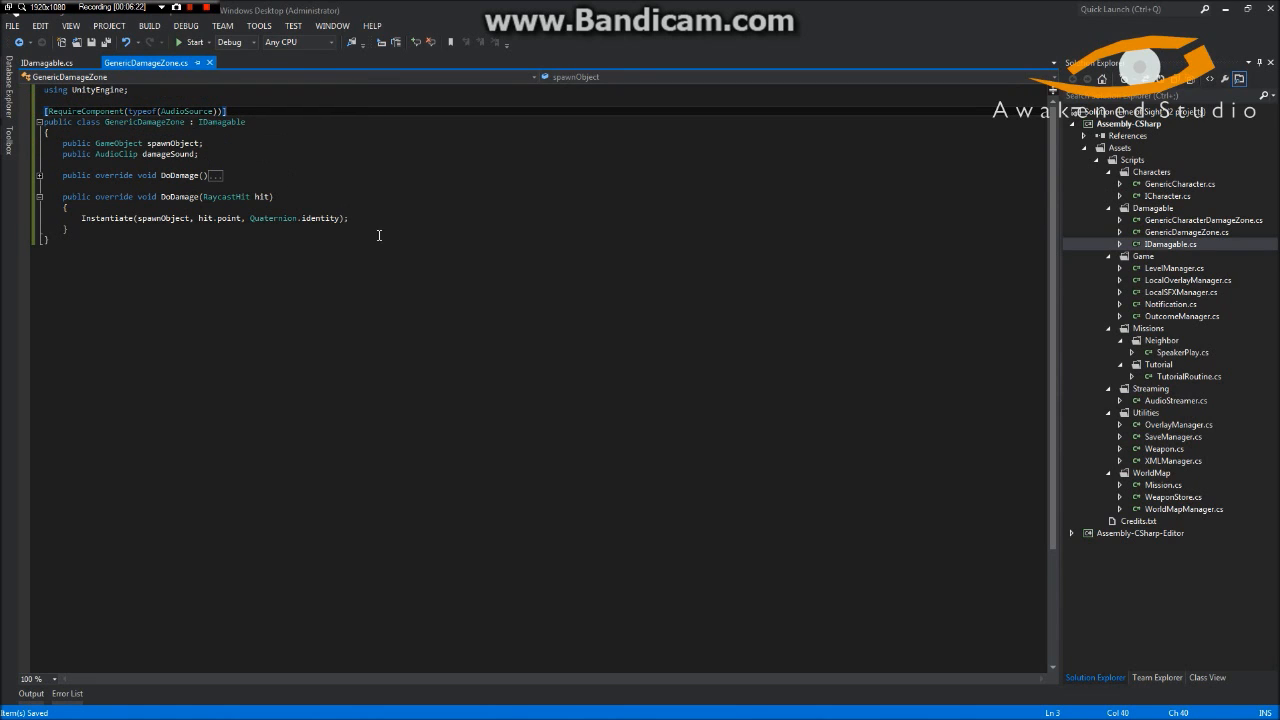
text(if(damageSound !=)
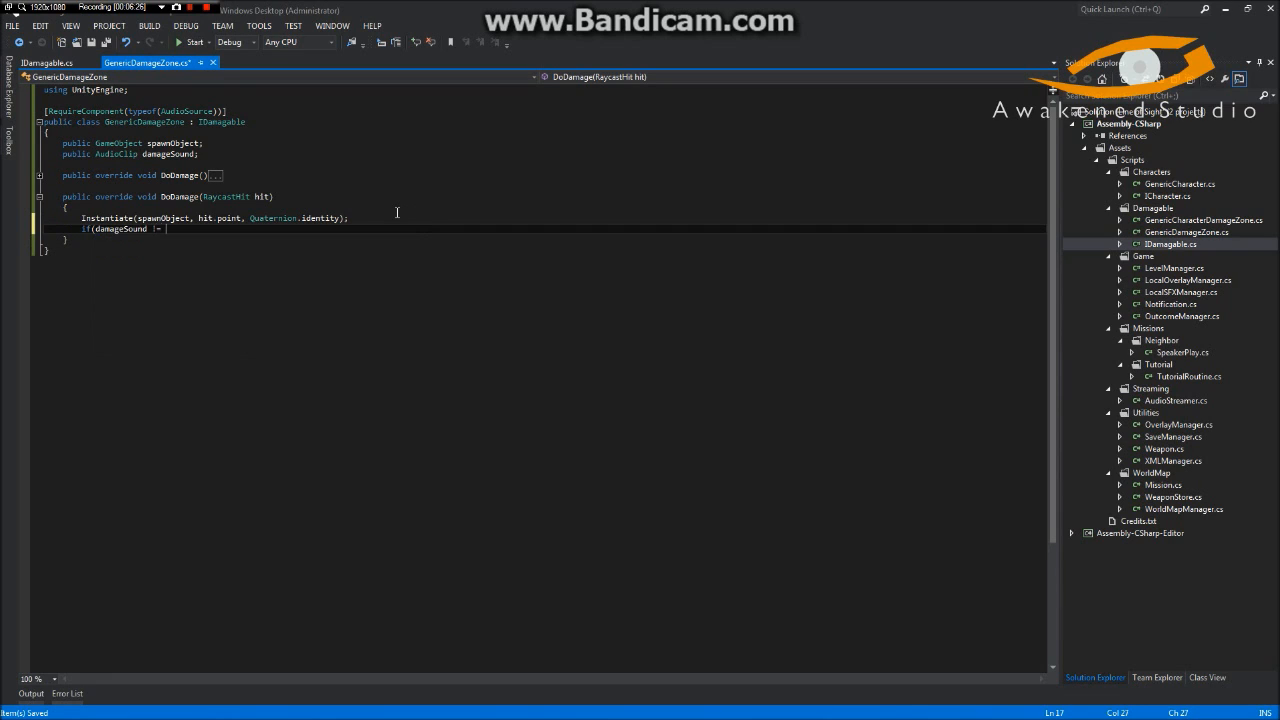
- Guard Instantiate with 'if (spawnObject != null)' and play damageSound via audio.PlayOneShot when not null
text(null))
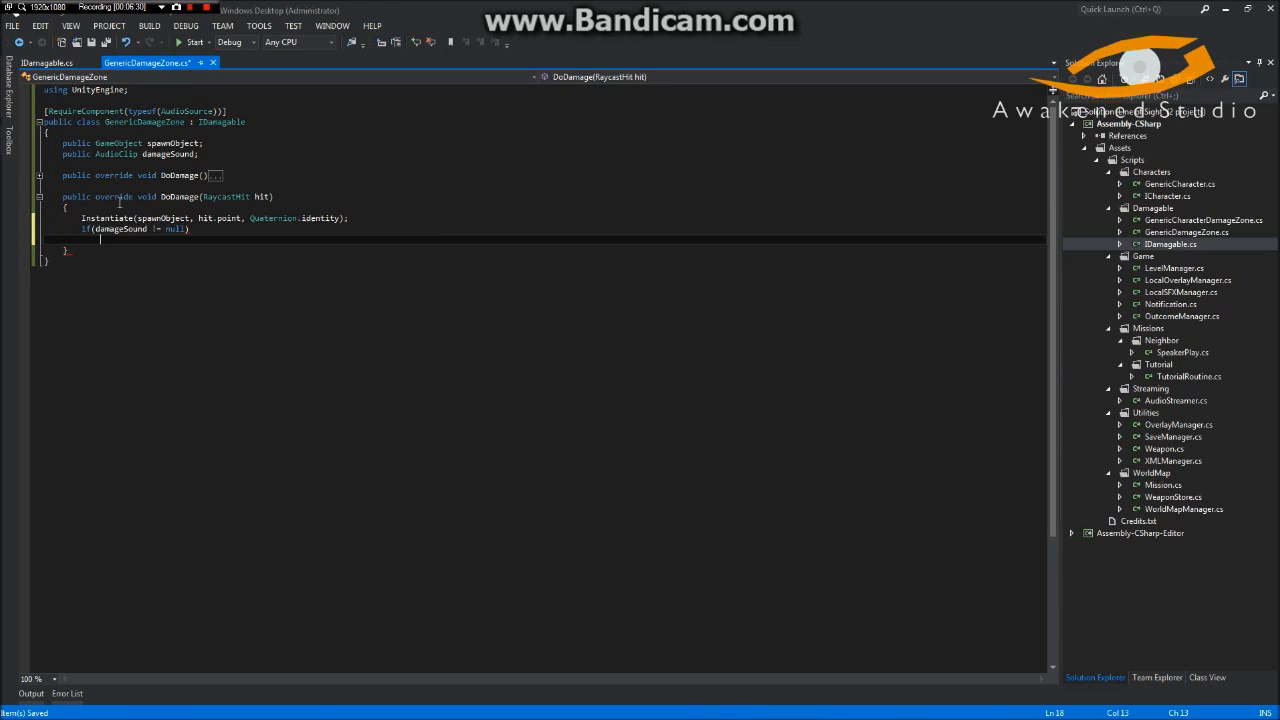
text(if()
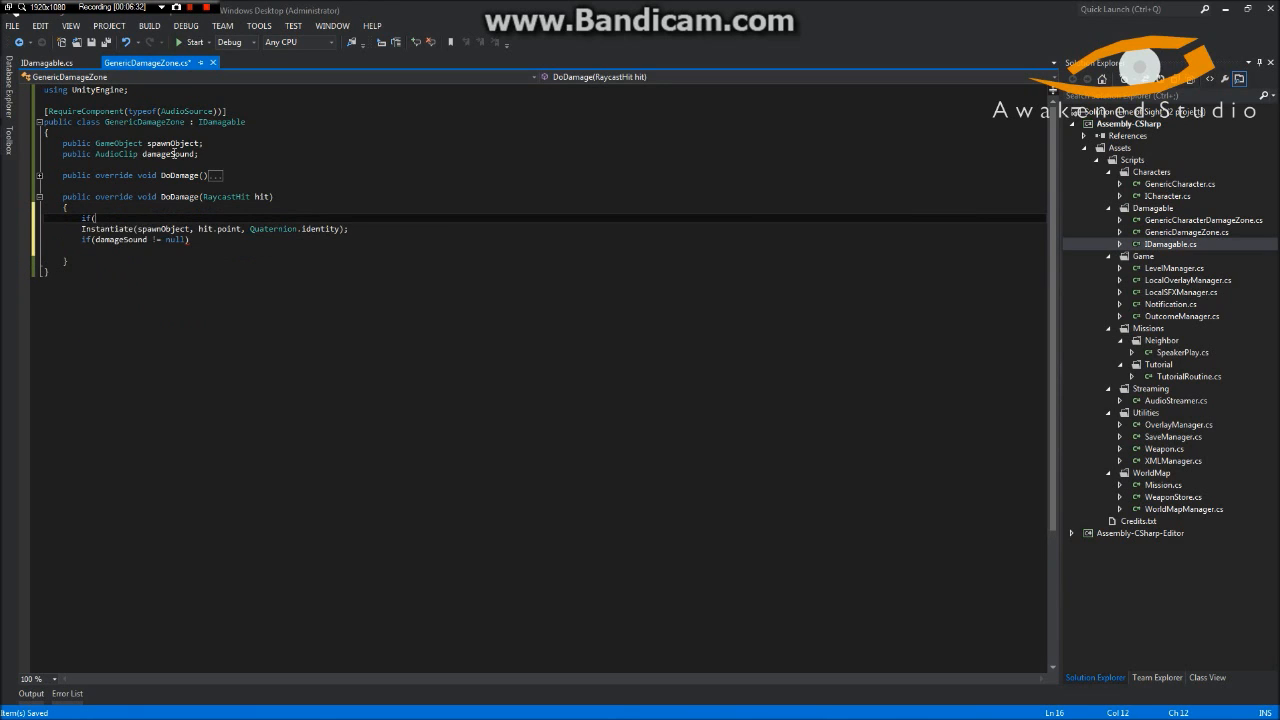
text(spawnObject != null)
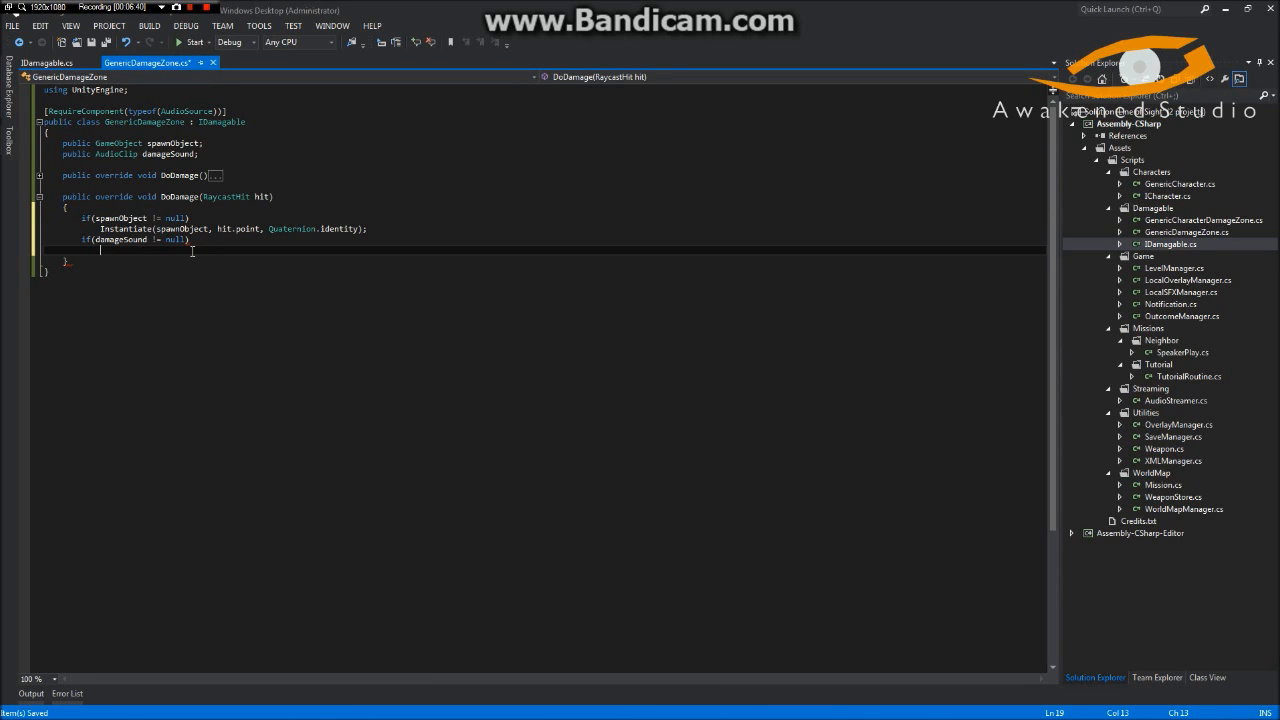
text(audio.PlayOneShot()
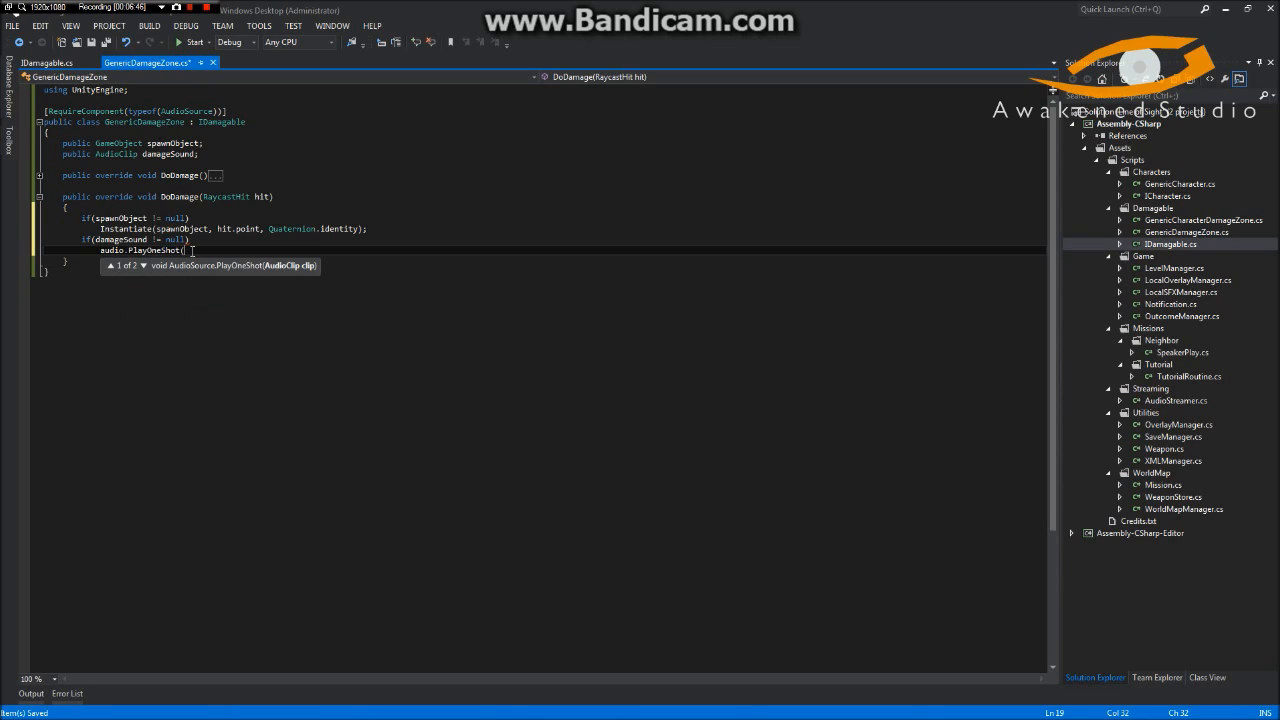
text(damageSound);)
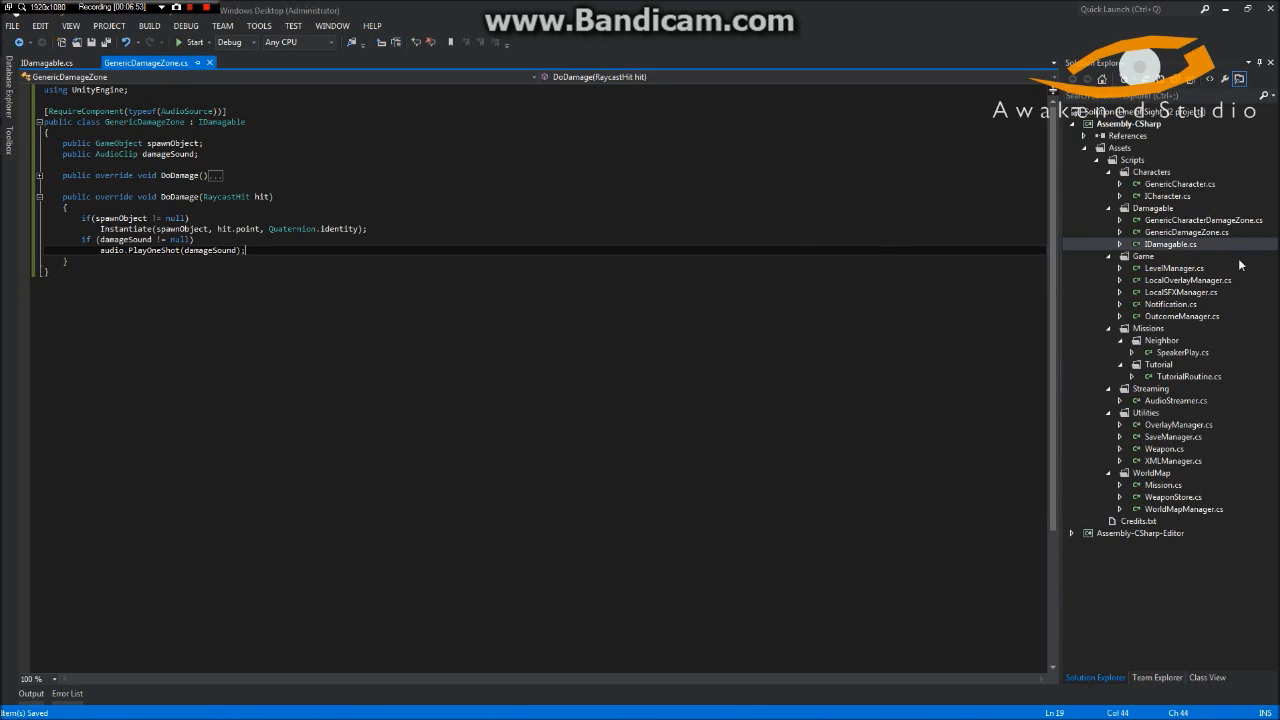
mouse_move(438, 331)
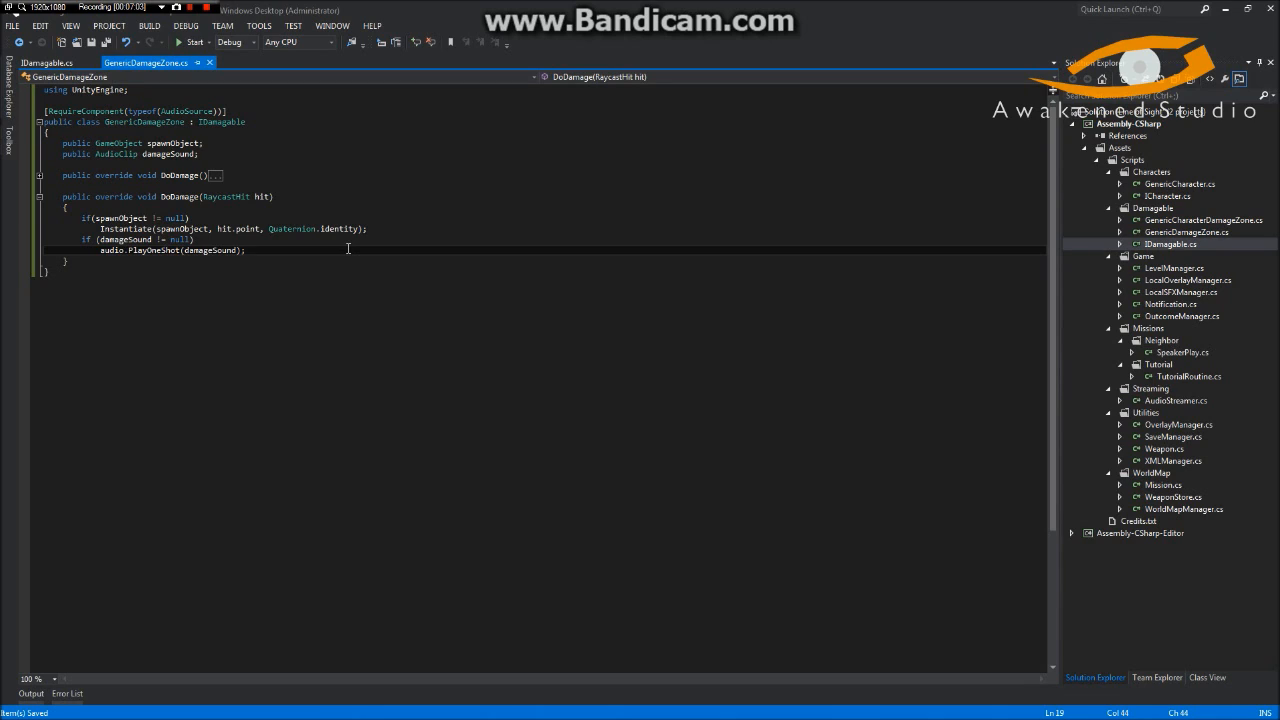
mouse_move(242, 101)
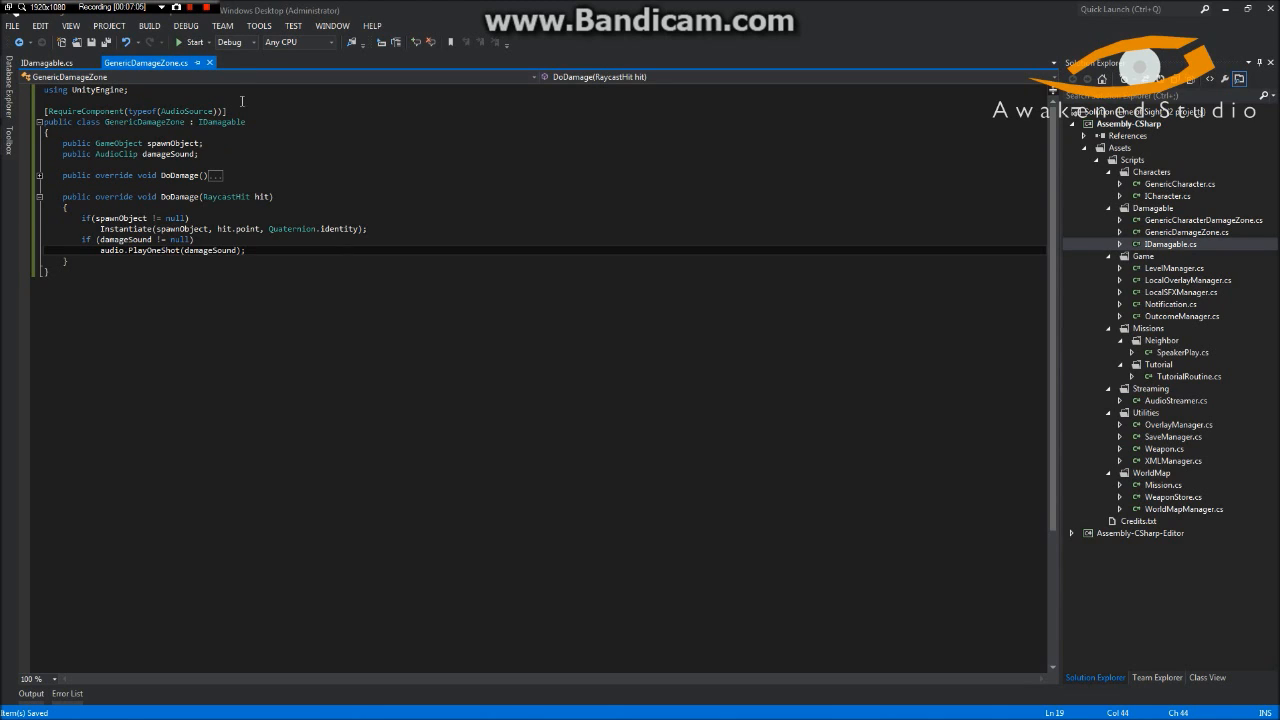